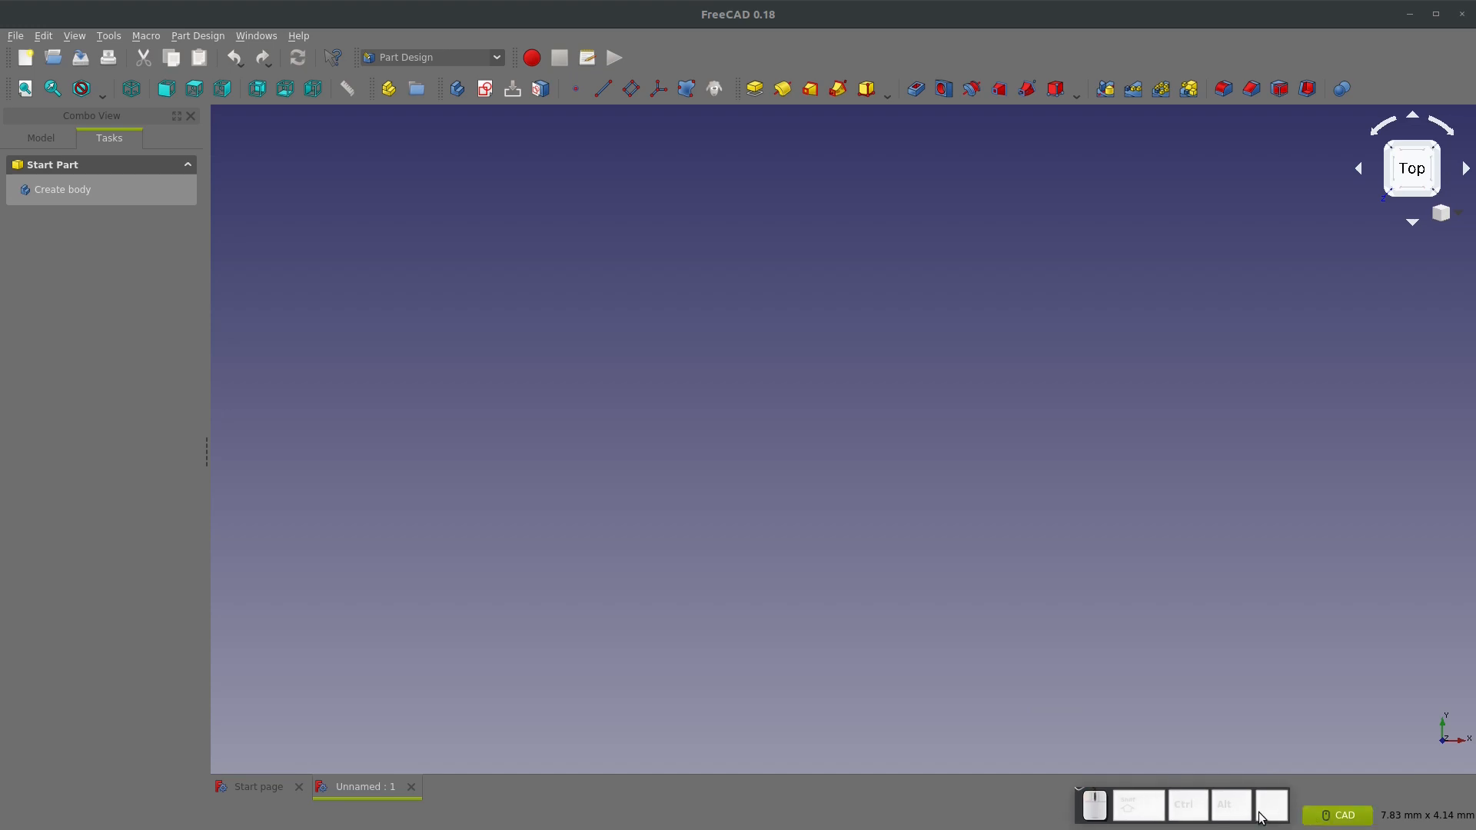
mouse_move(186, 393)
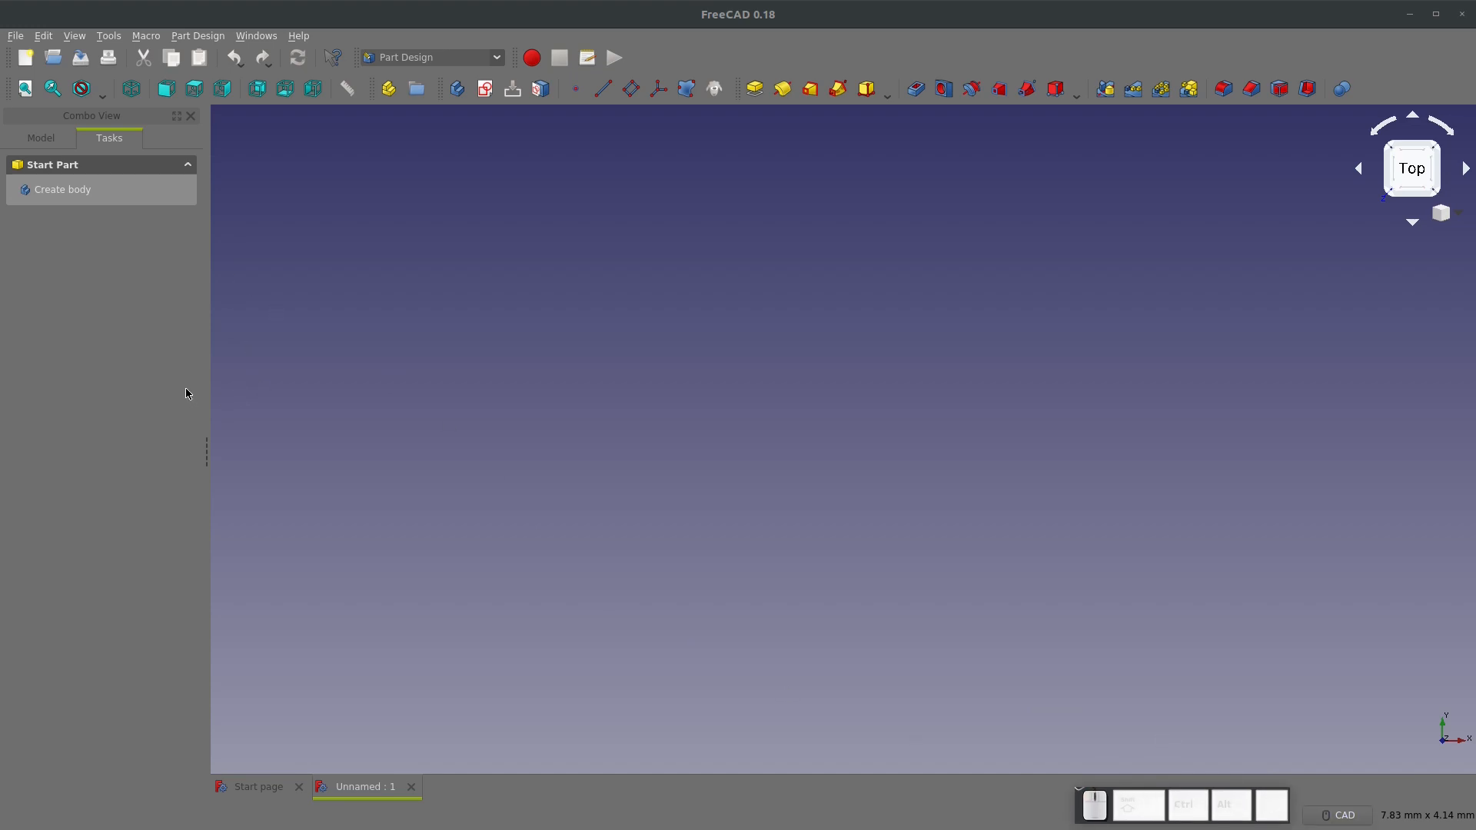
Create a new body and attach a sketch to its XY_Plane
left_click(63, 189)
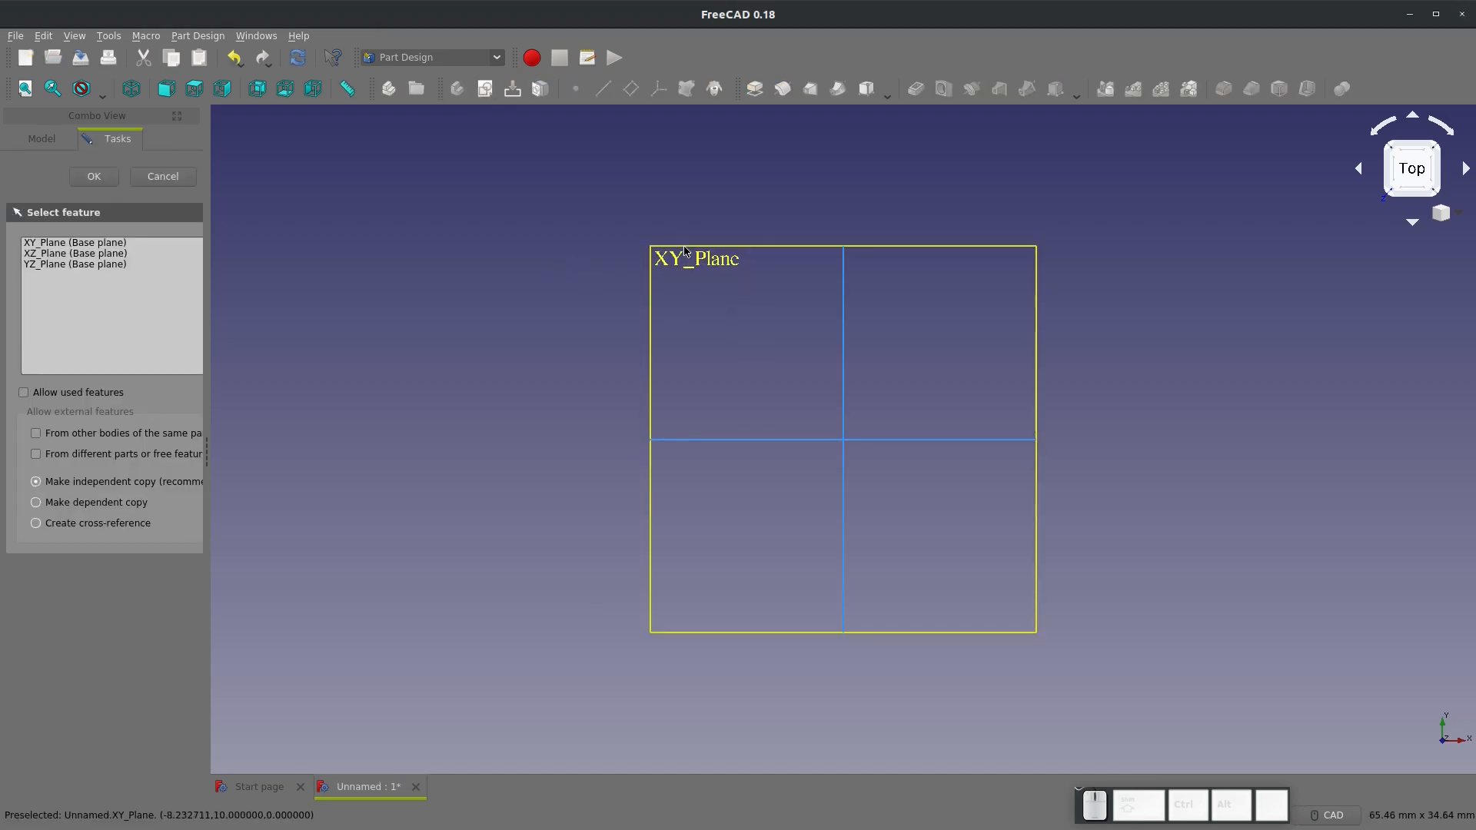
left_click(75, 242)
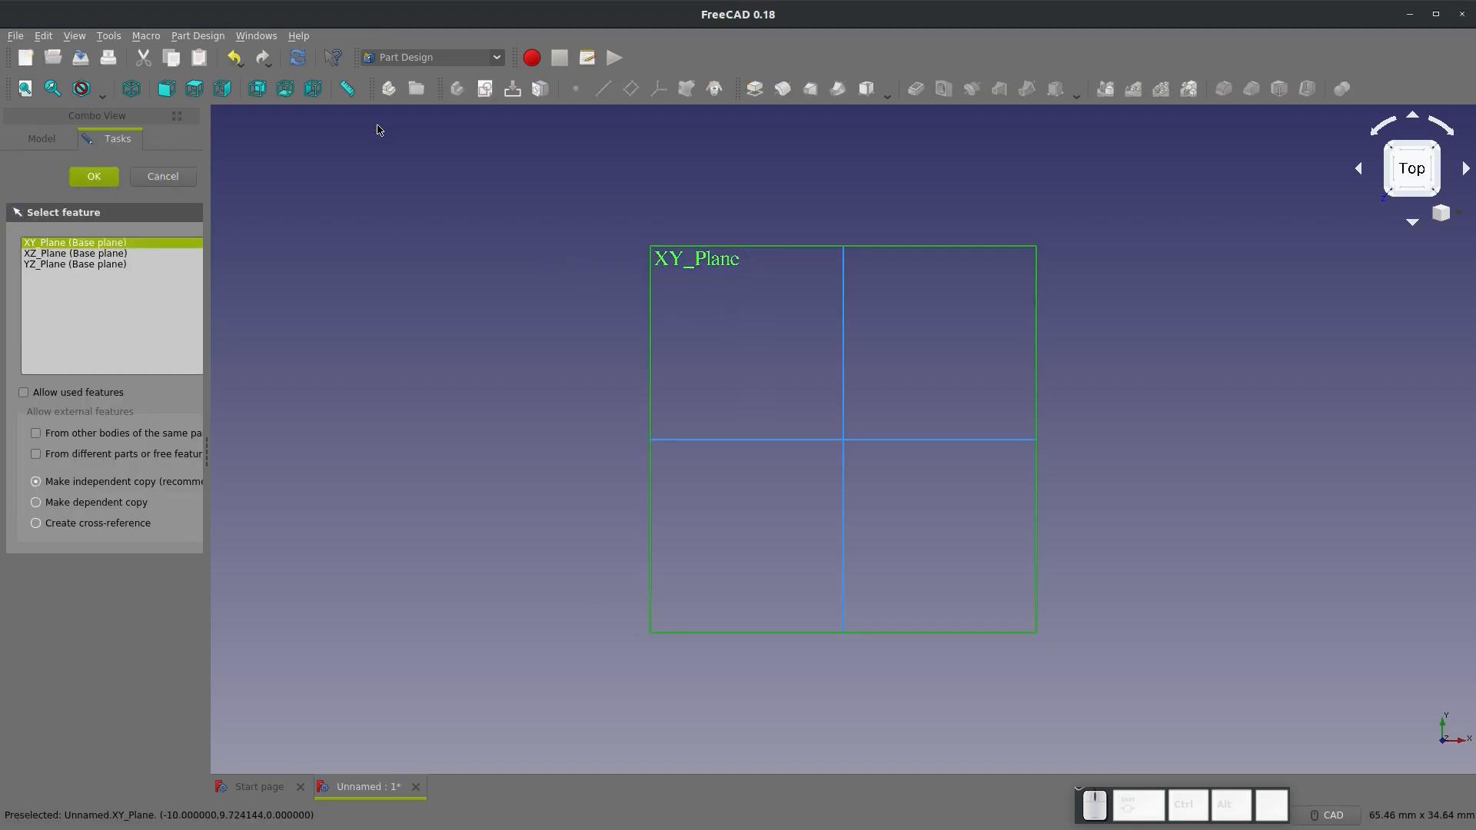
left_click(93, 176)
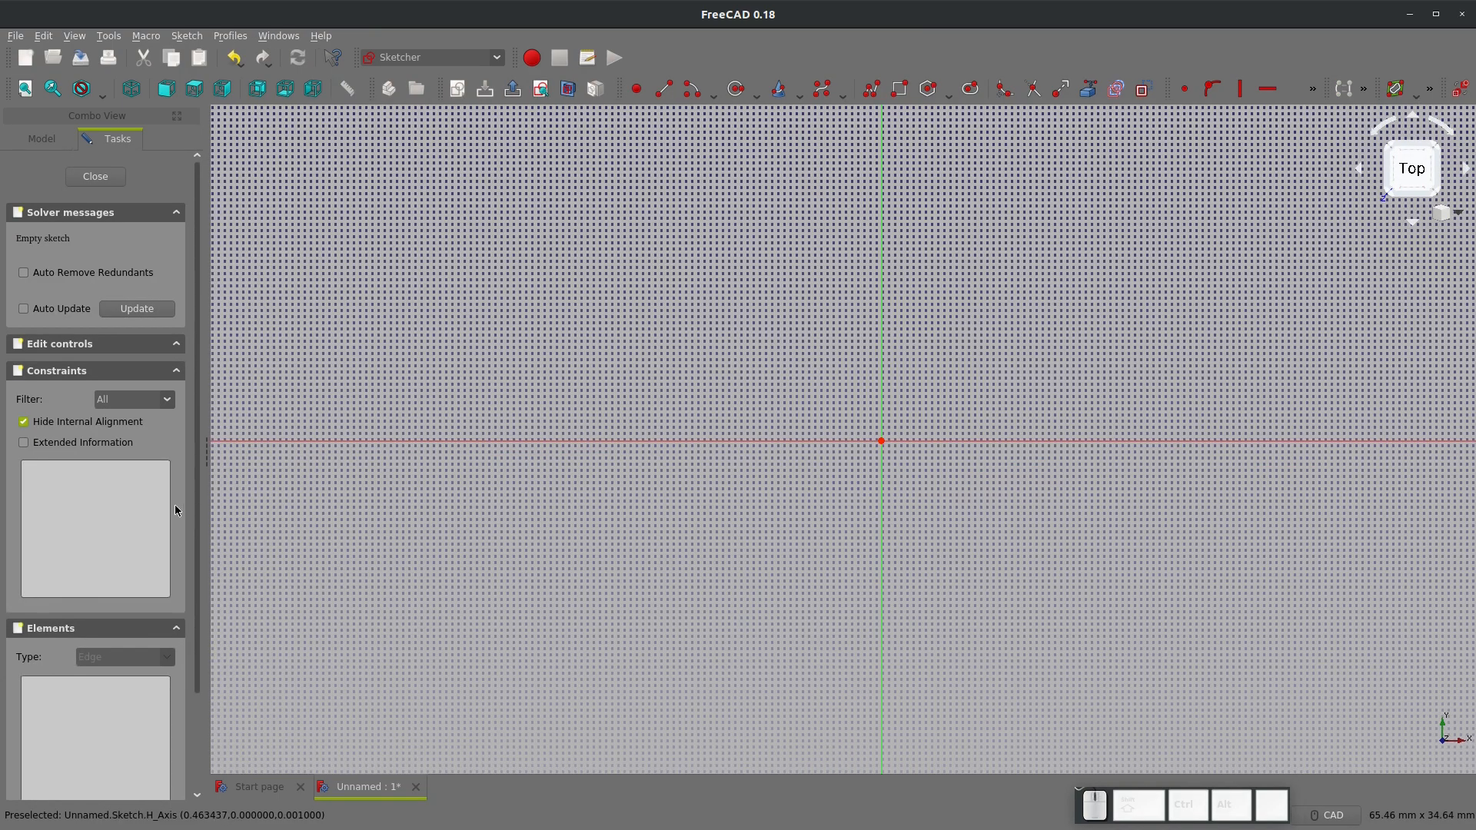
Hide the grid, draw the closed B-spline outline with two circular holes, and close the sketch
left_click(59, 343)
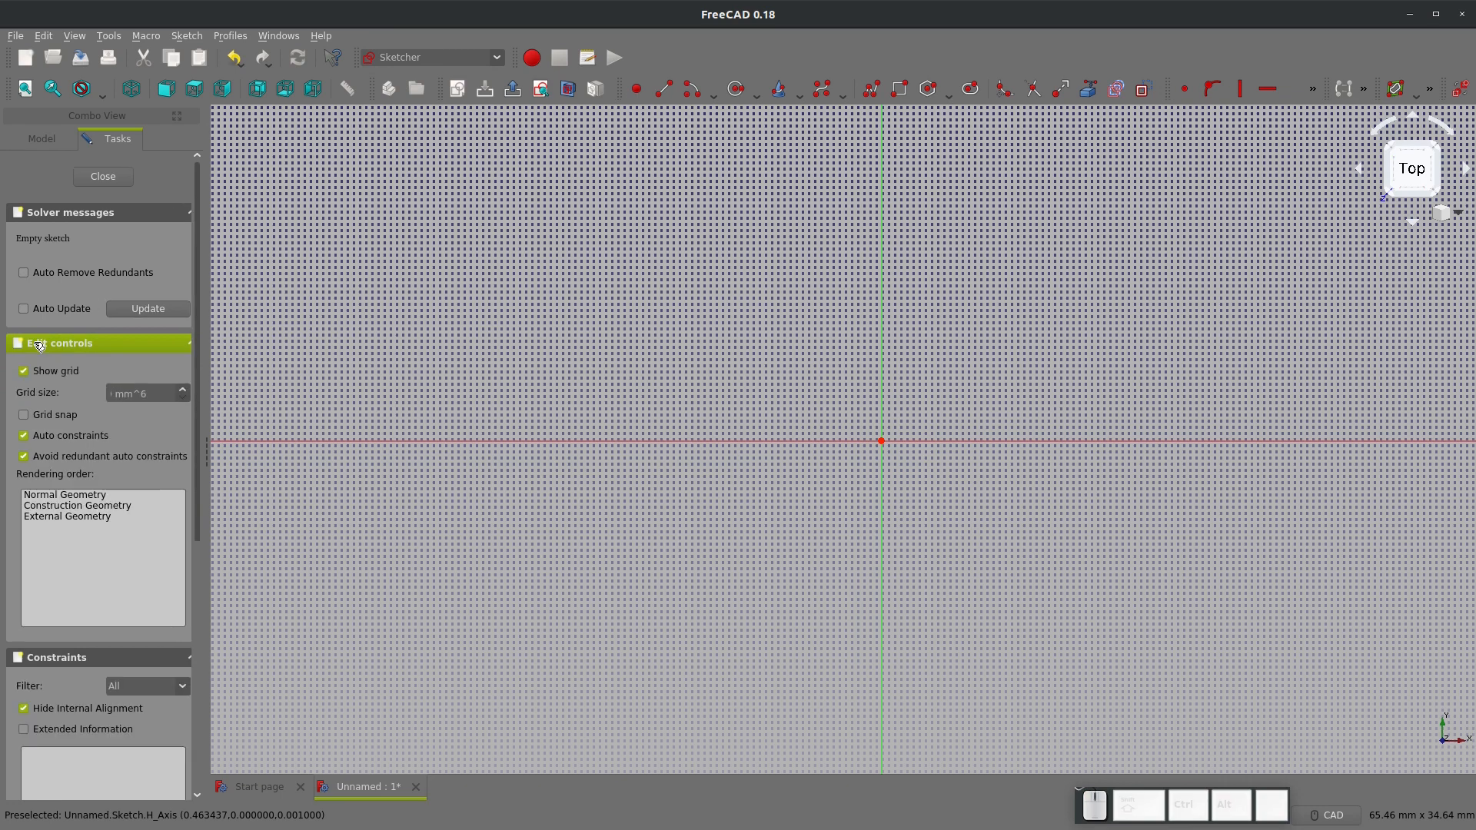
left_click(24, 370)
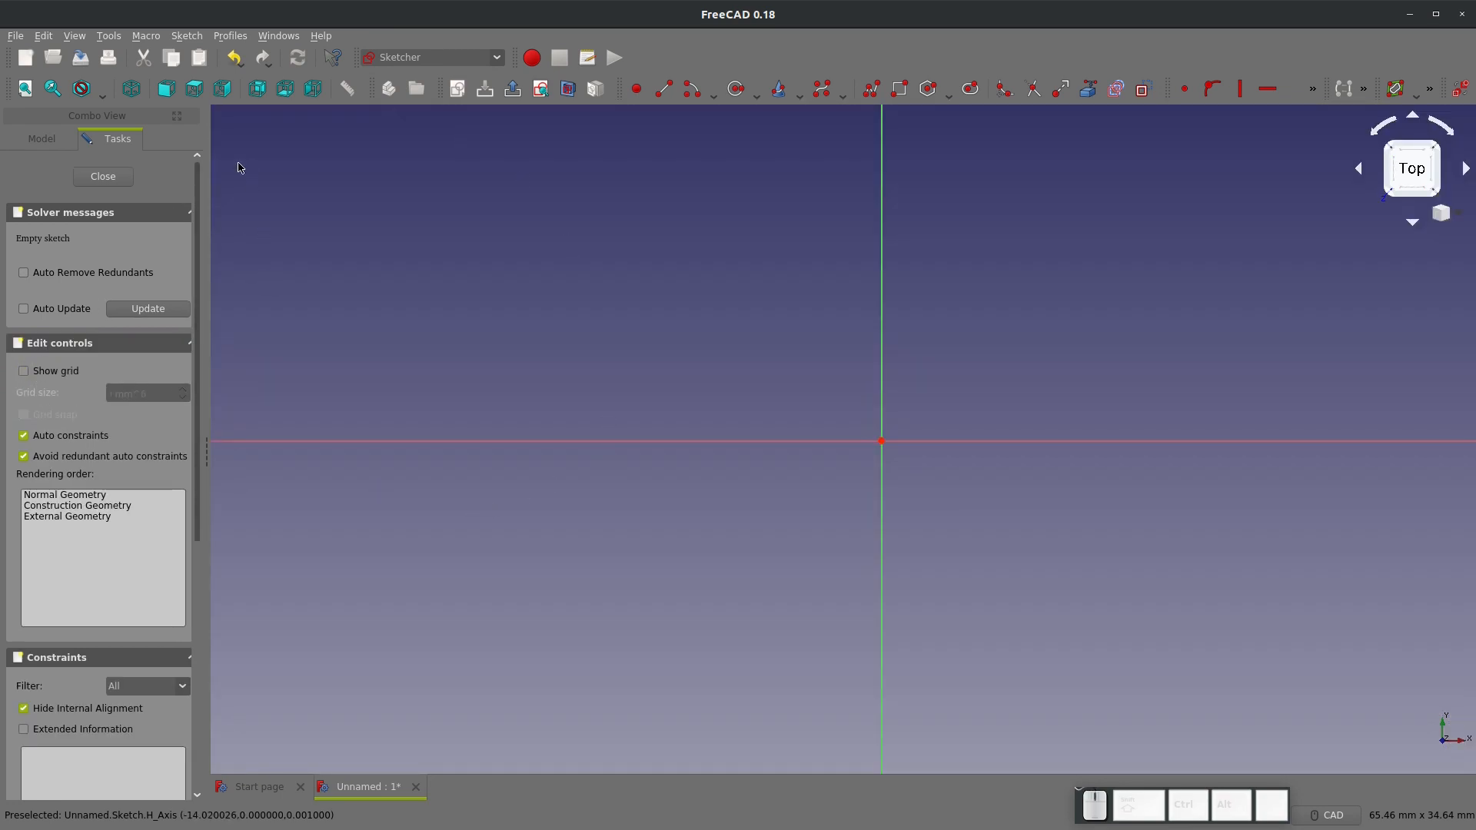
mouse_move(986, 387)
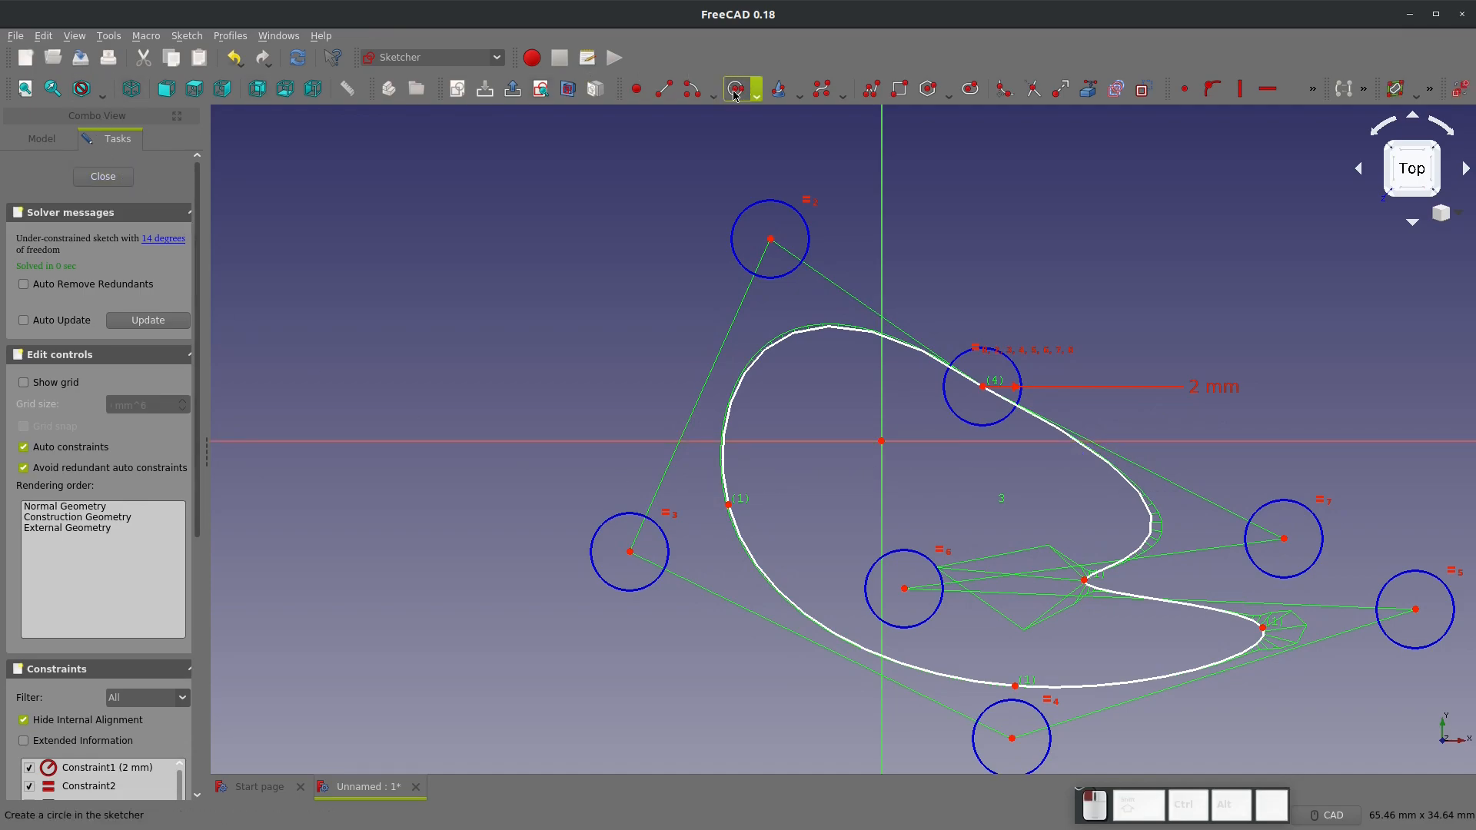
left_click(830, 407)
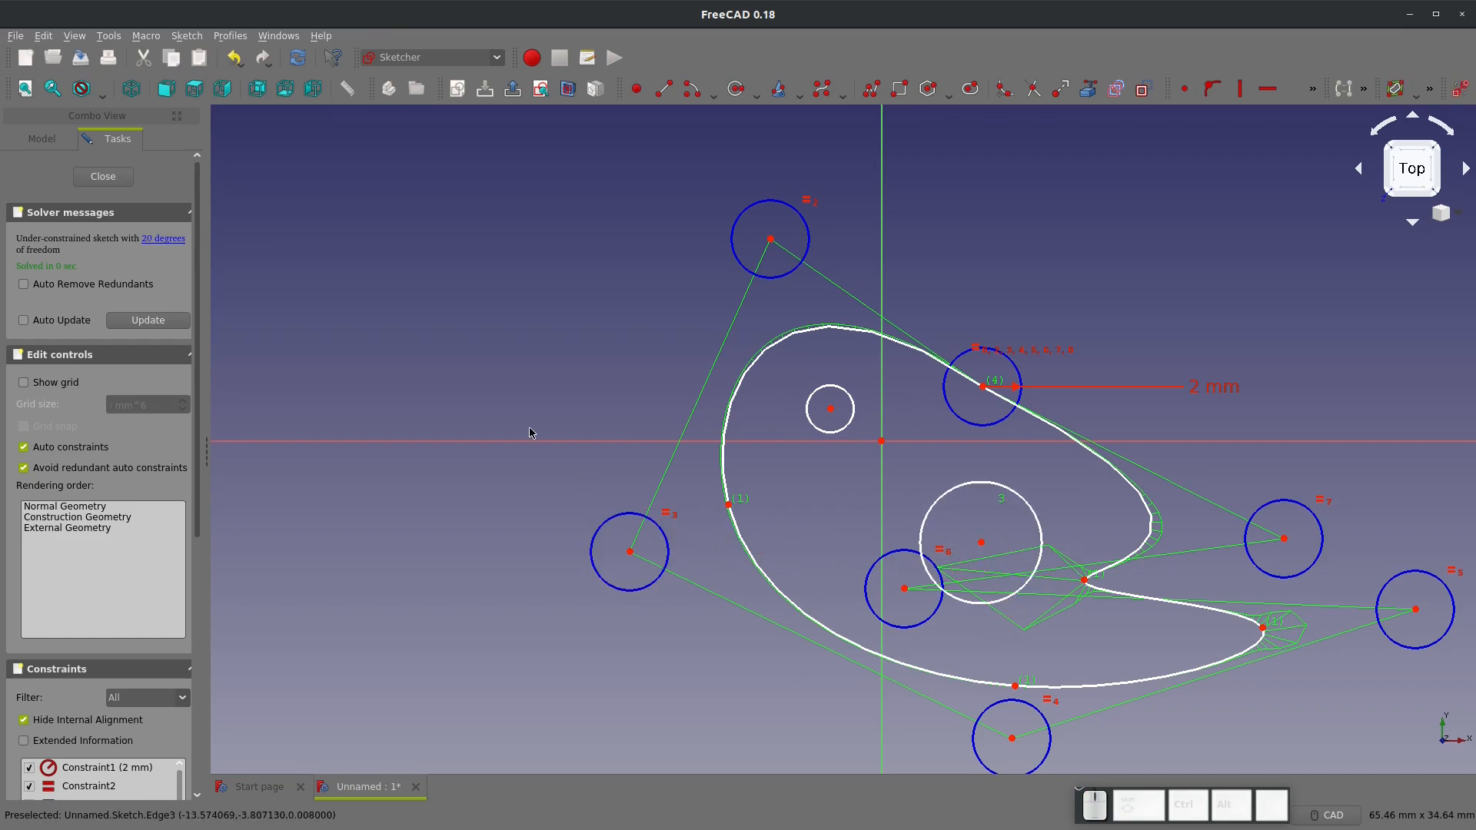
left_click(101, 176)
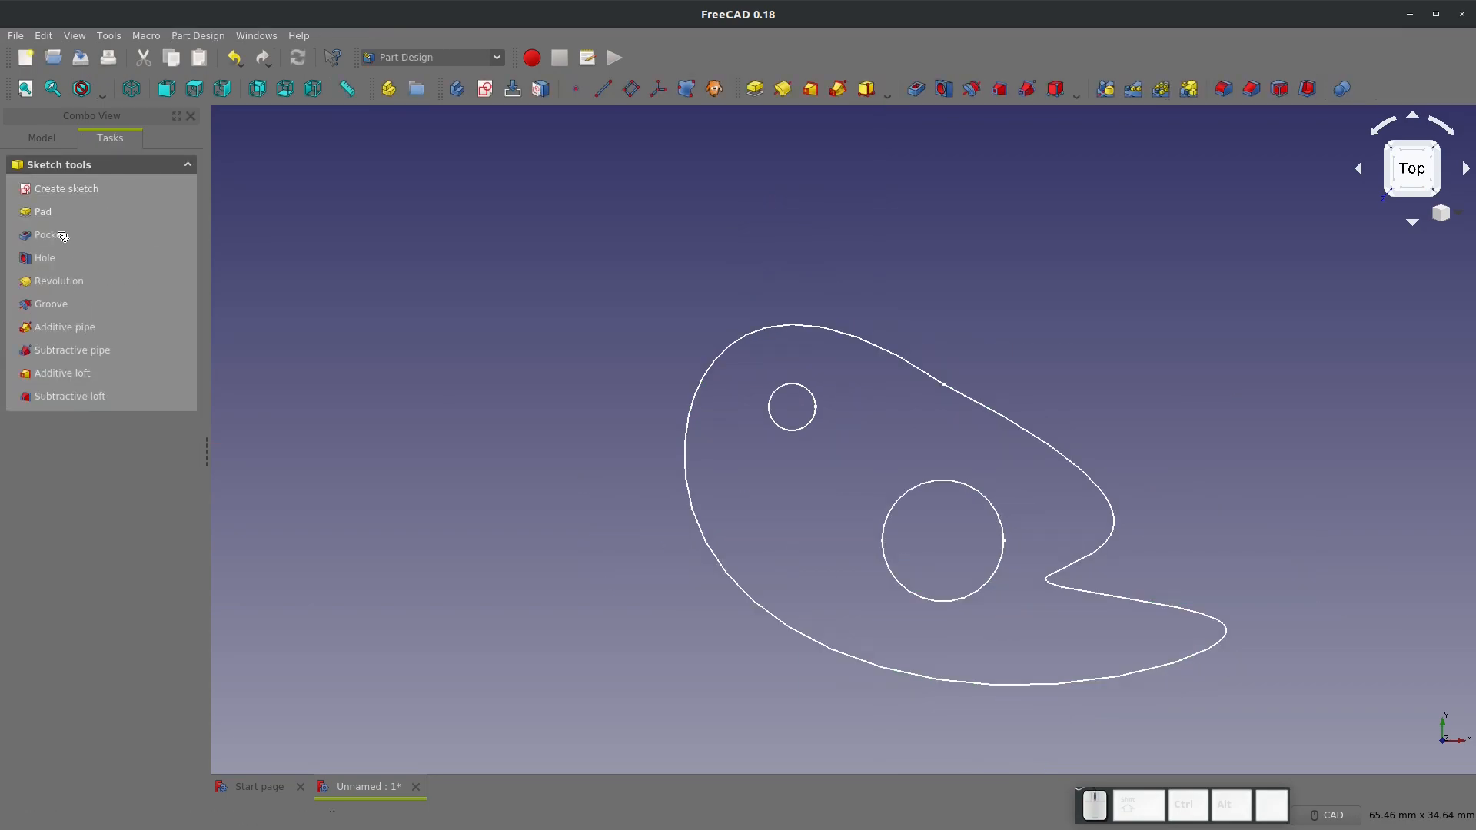
Pad the sketch 10 mm into a solid plate and select Body in the tree
left_click(43, 212)
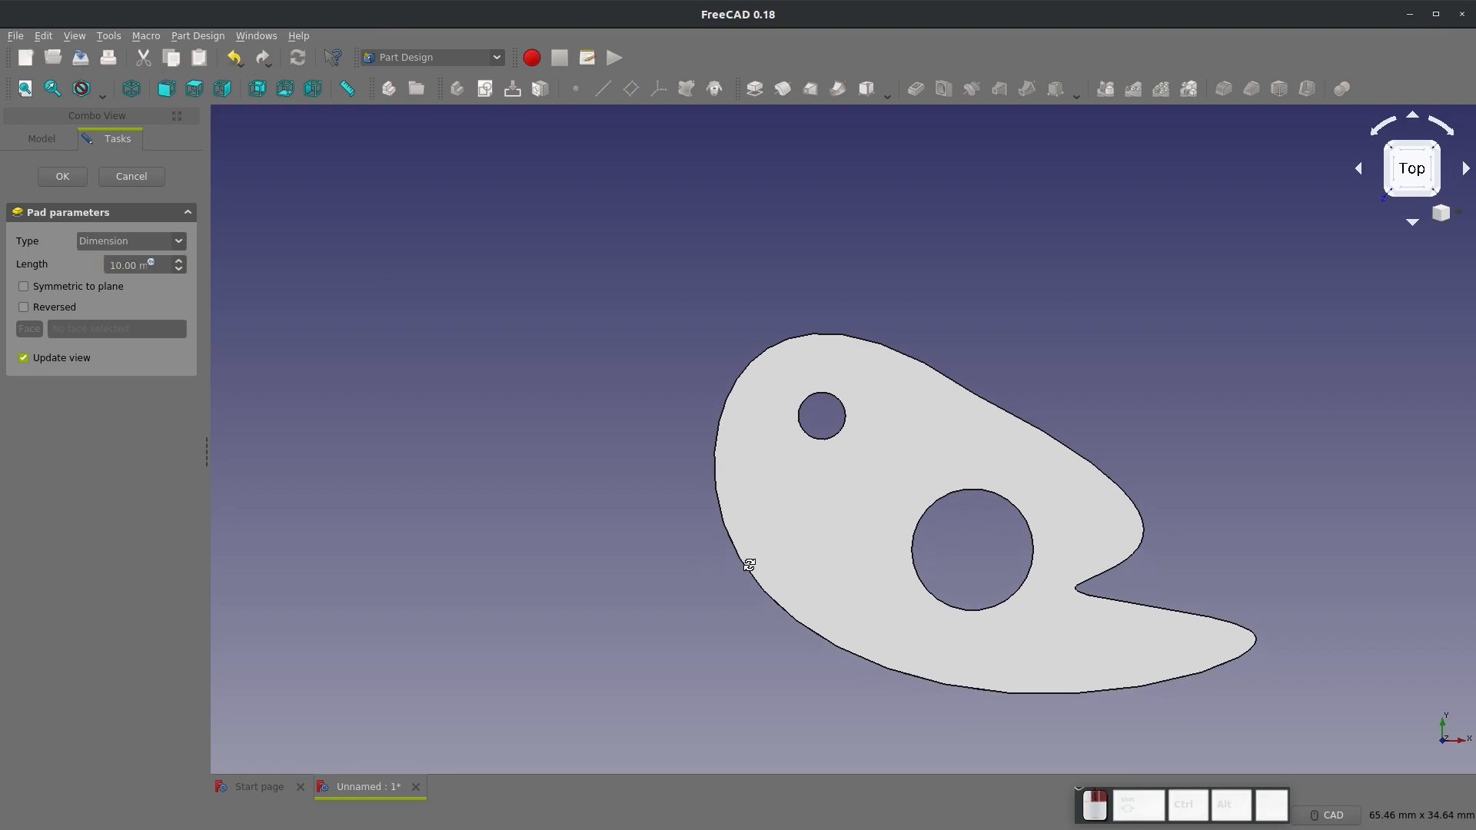
left_click(62, 176)
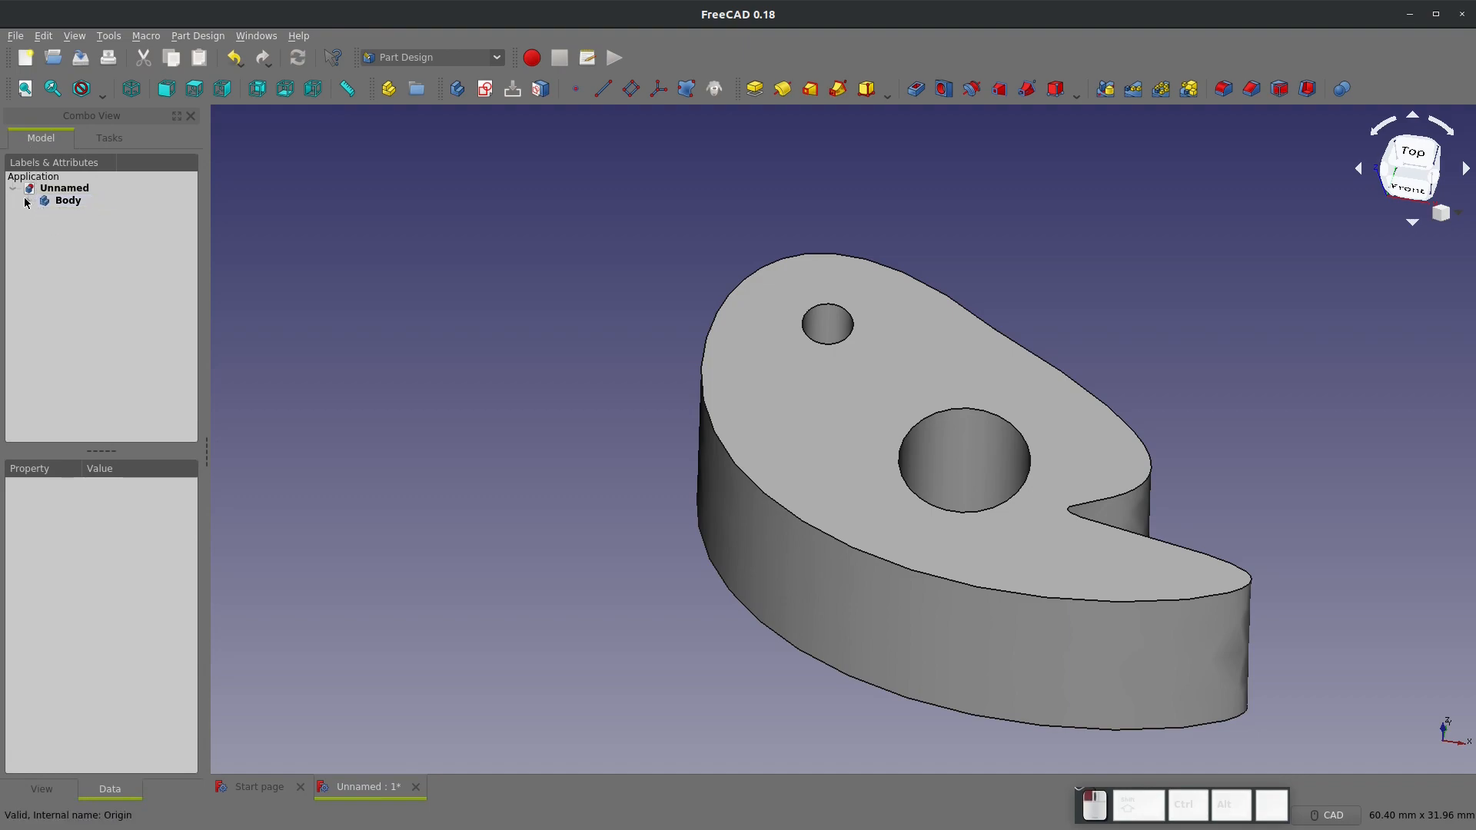
left_click(67, 201)
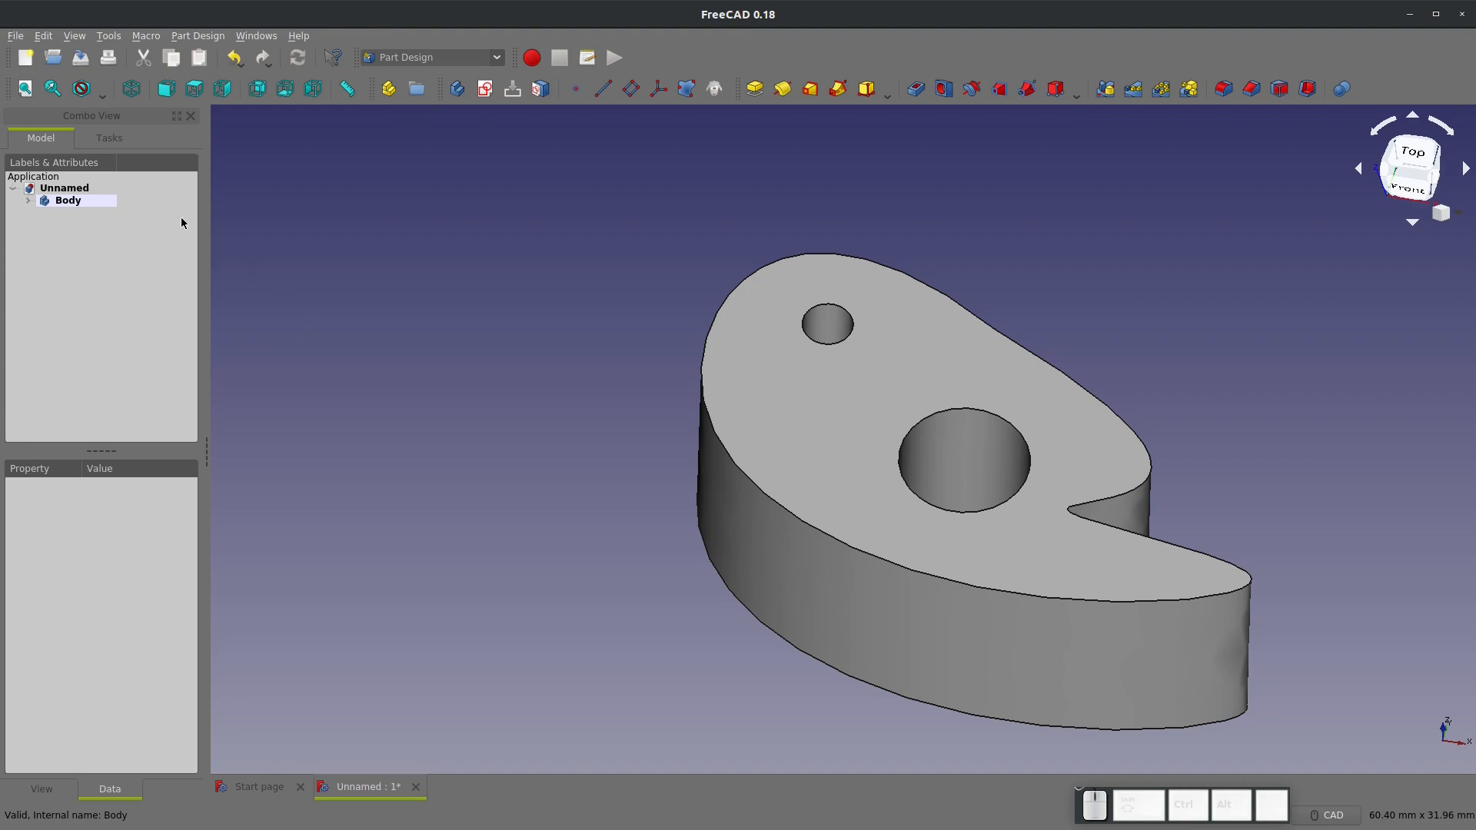
mouse_move(621, 87)
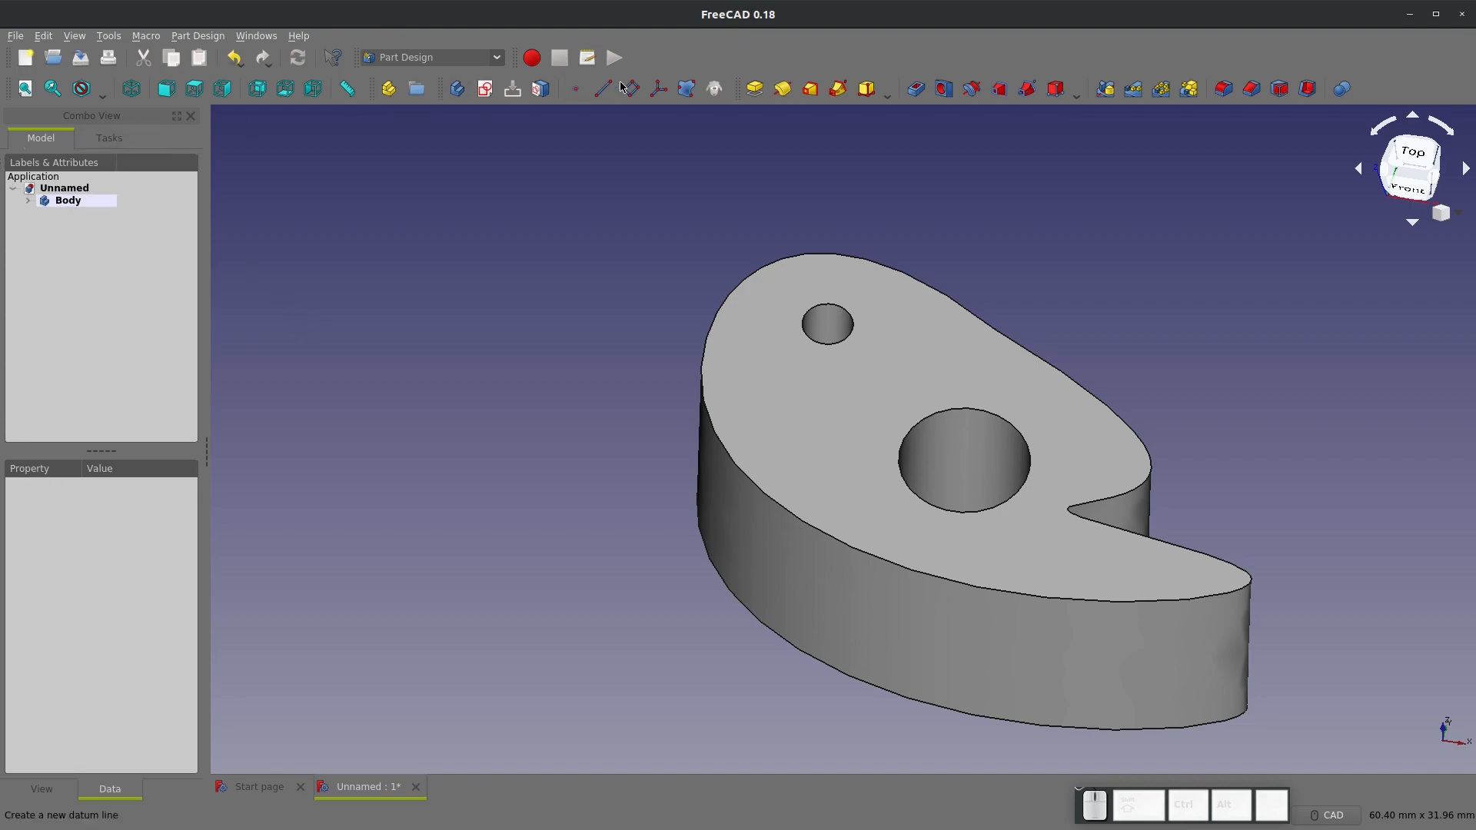
mouse_move(938, 89)
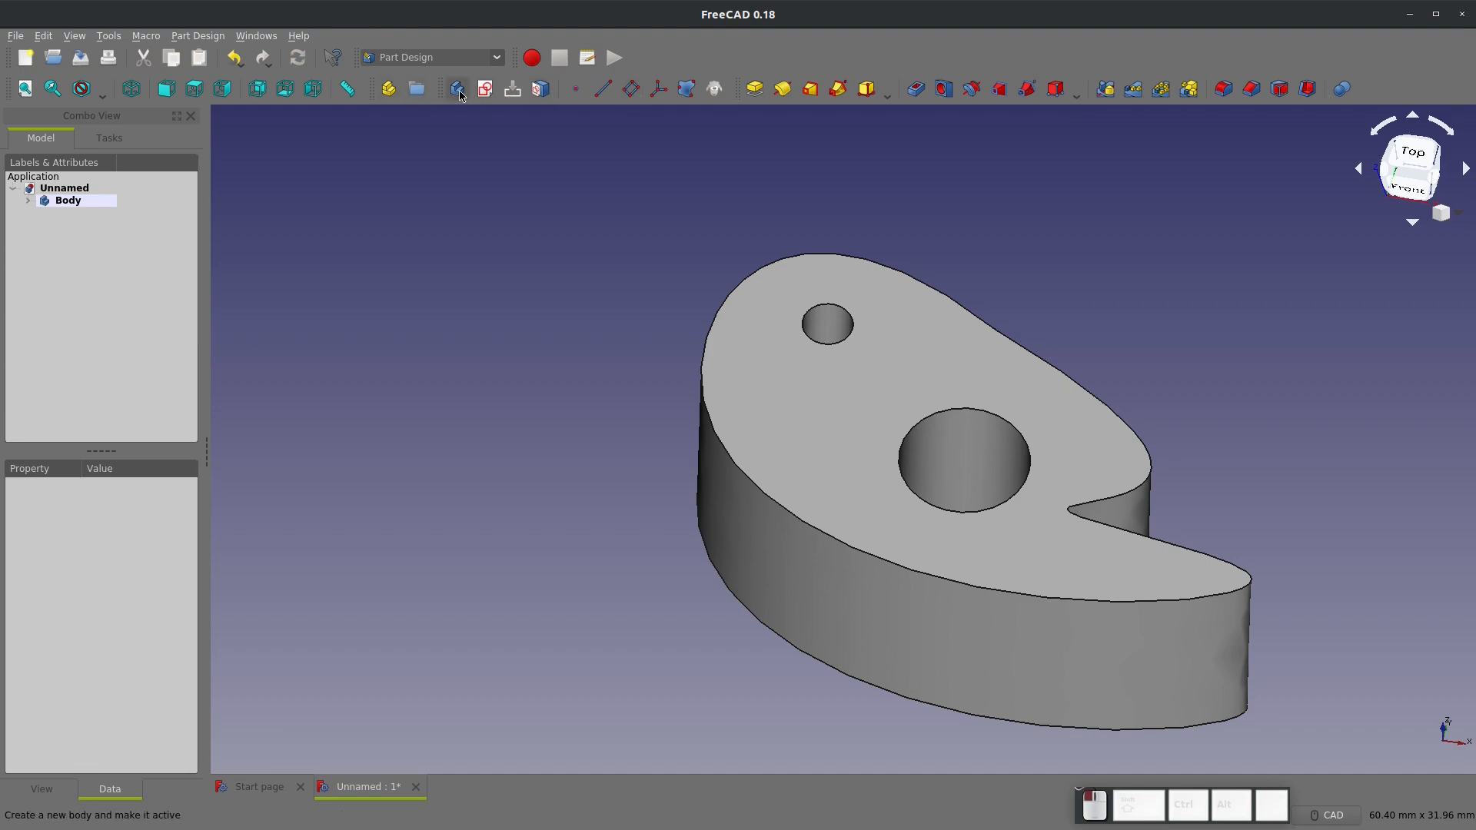
Add a second body and open a new sketch on XY_Plane001
left_click(458, 88)
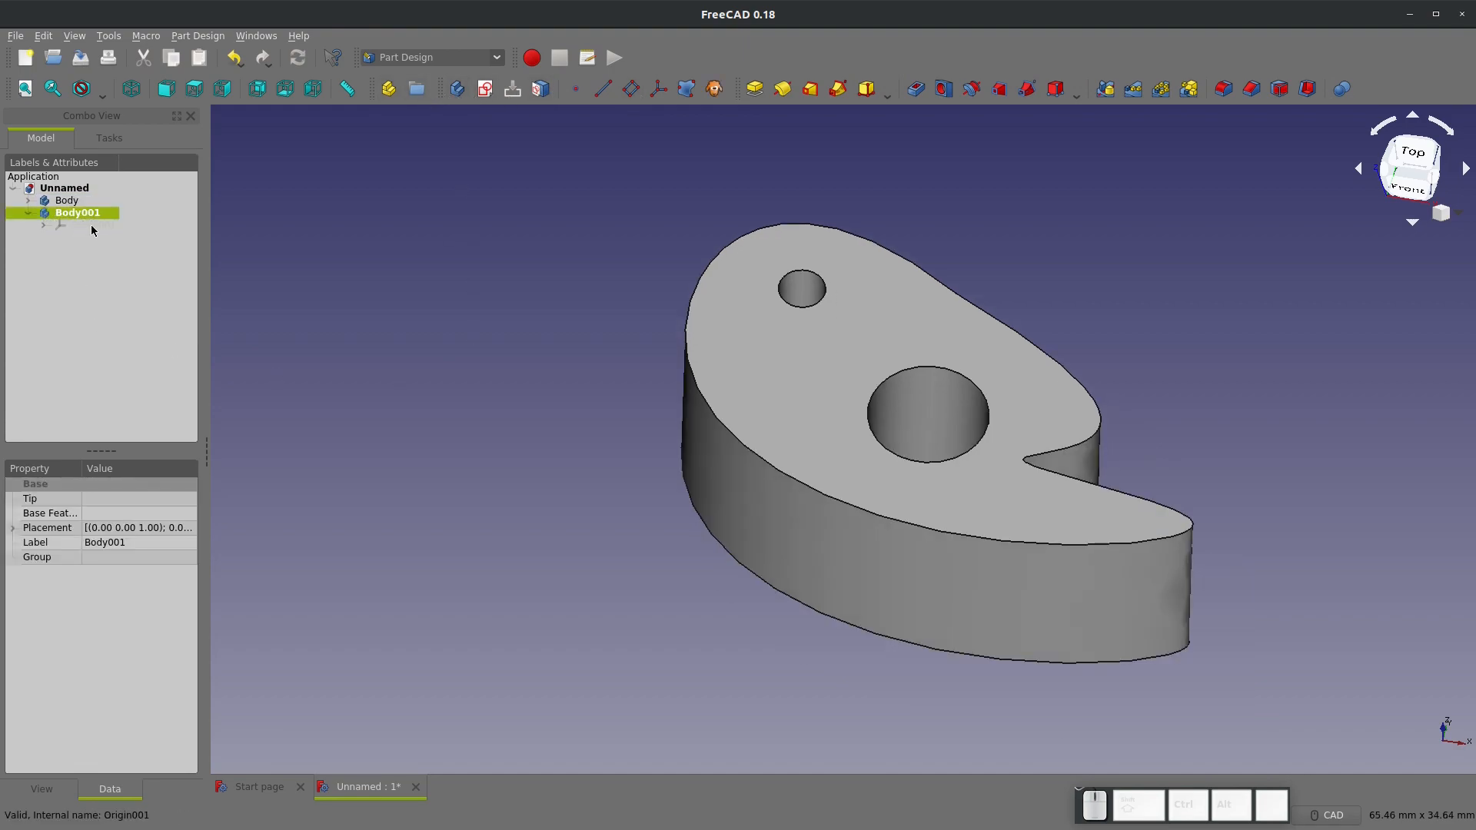
mouse_move(66, 201)
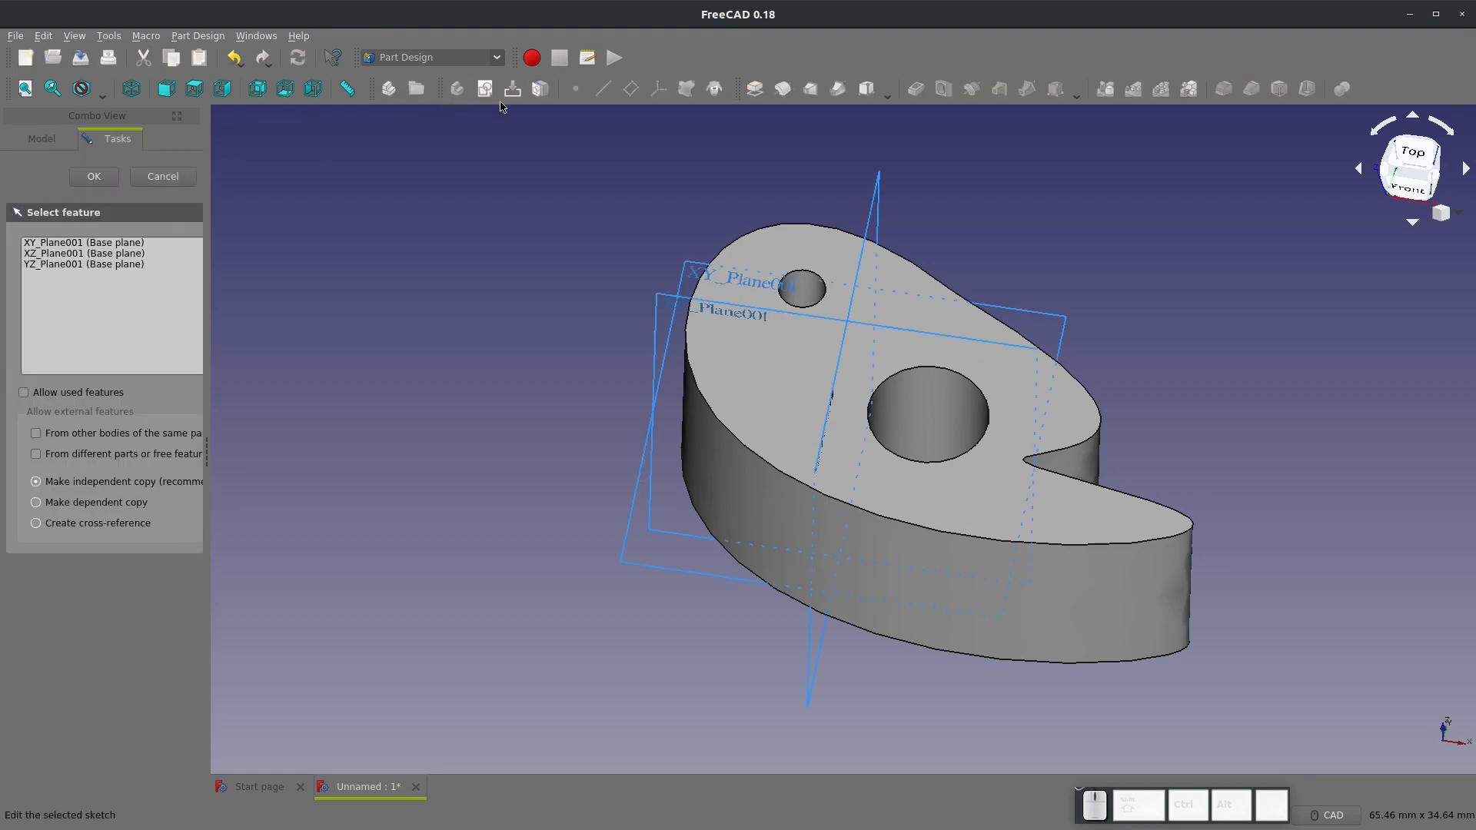
mouse_move(659, 327)
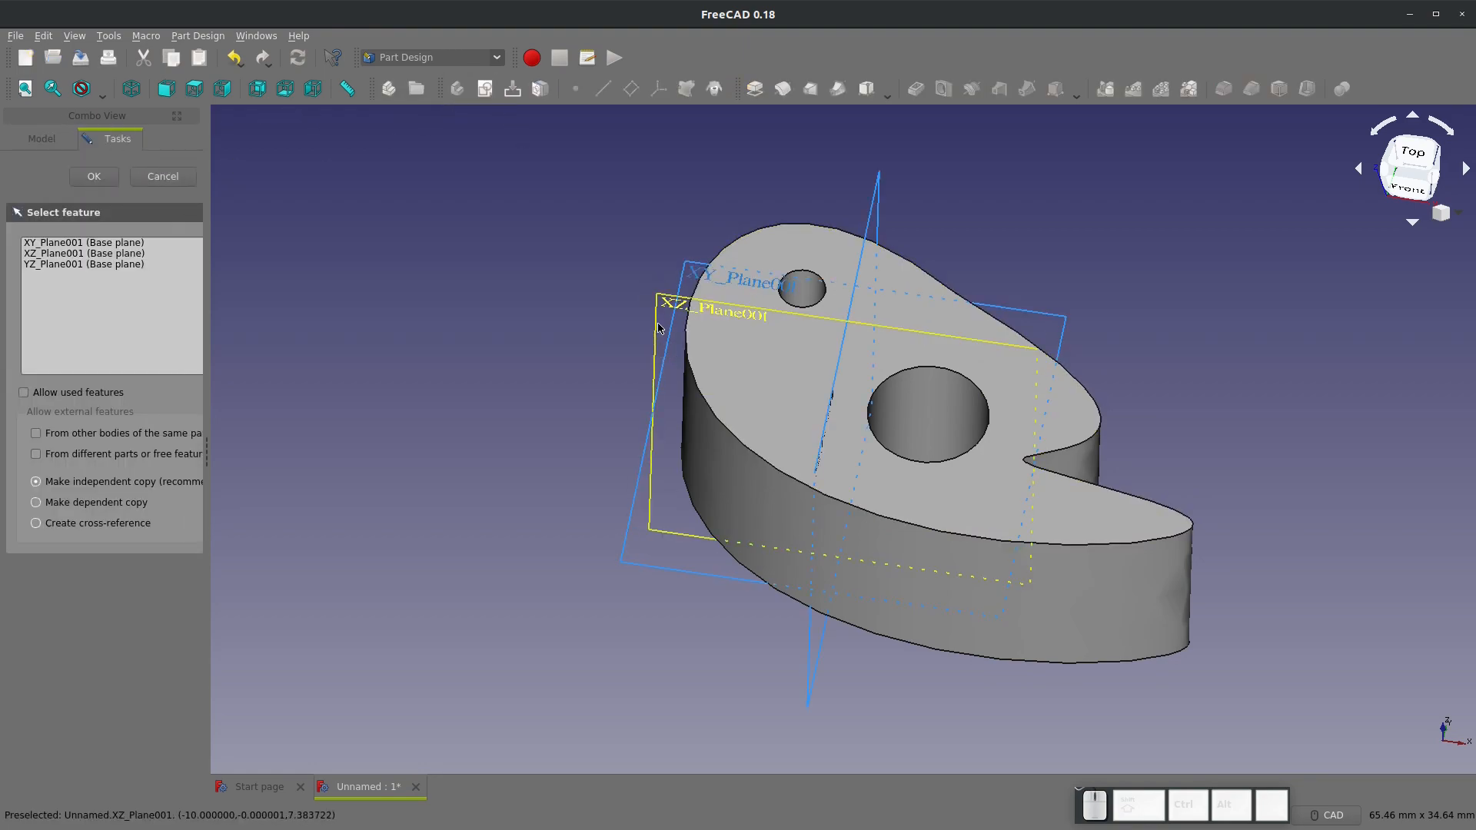
left_click(83, 242)
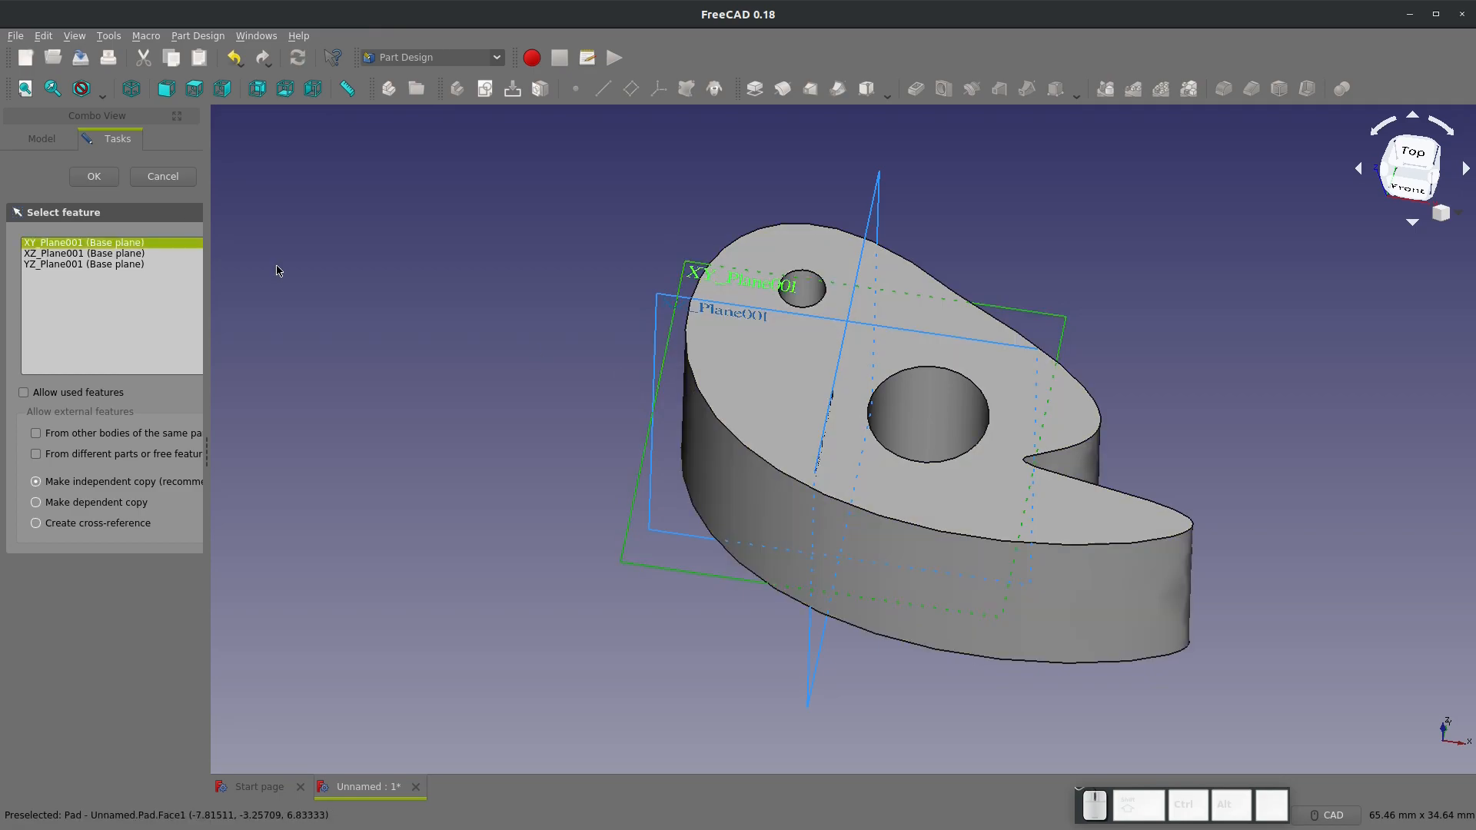
left_click(93, 176)
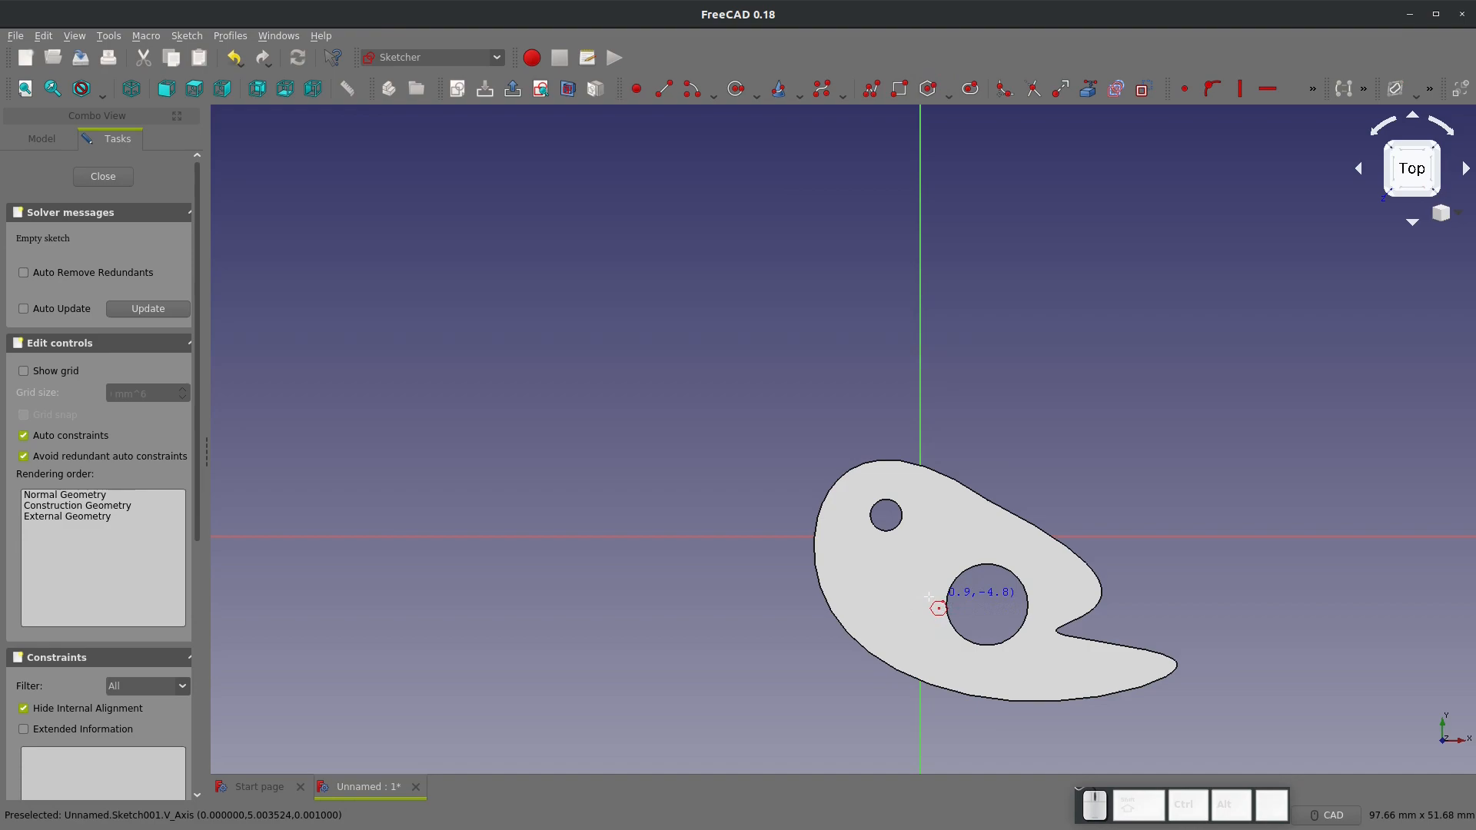
mouse_move(1146, 103)
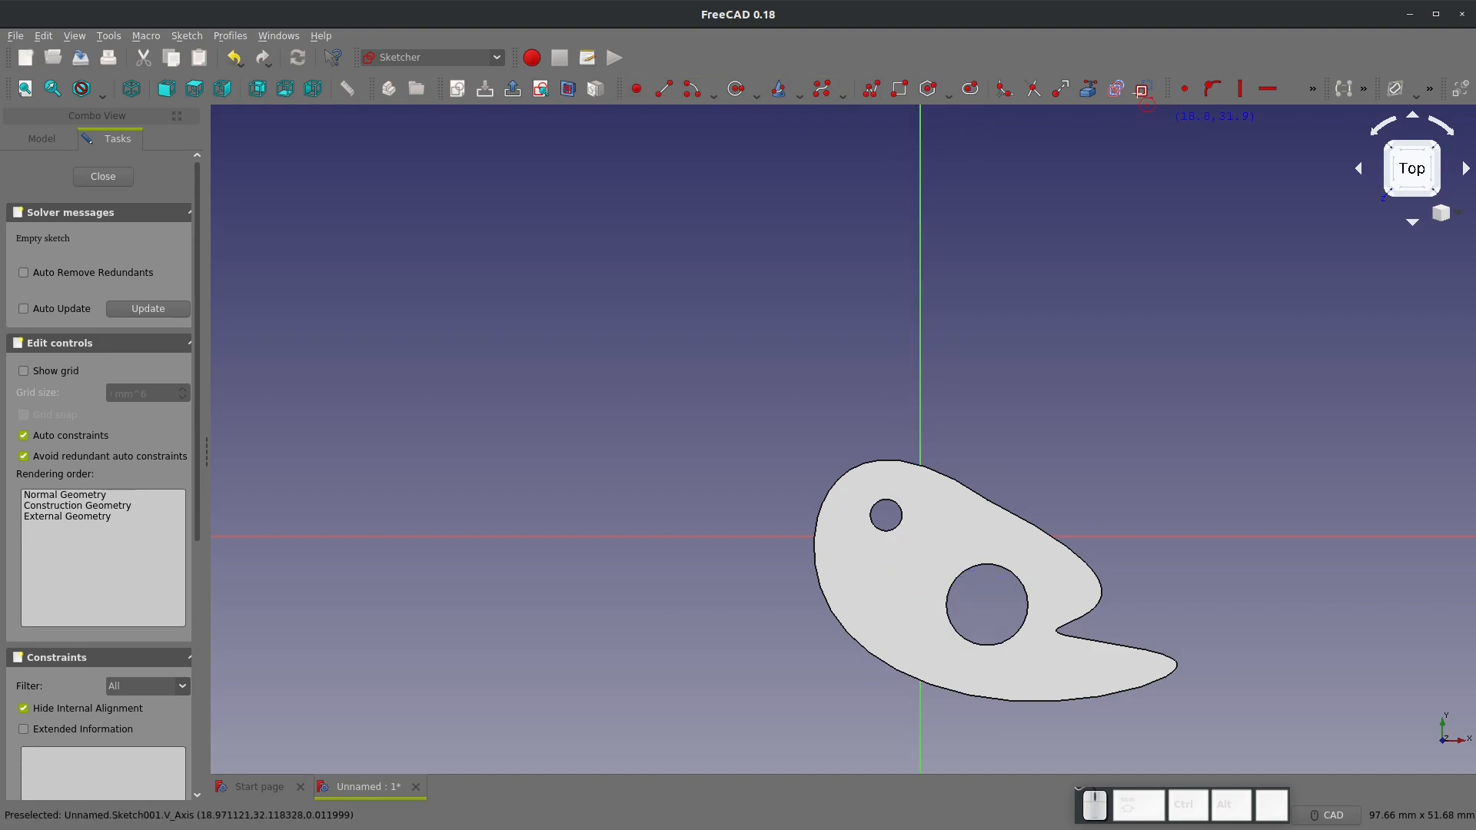
mouse_move(498, 77)
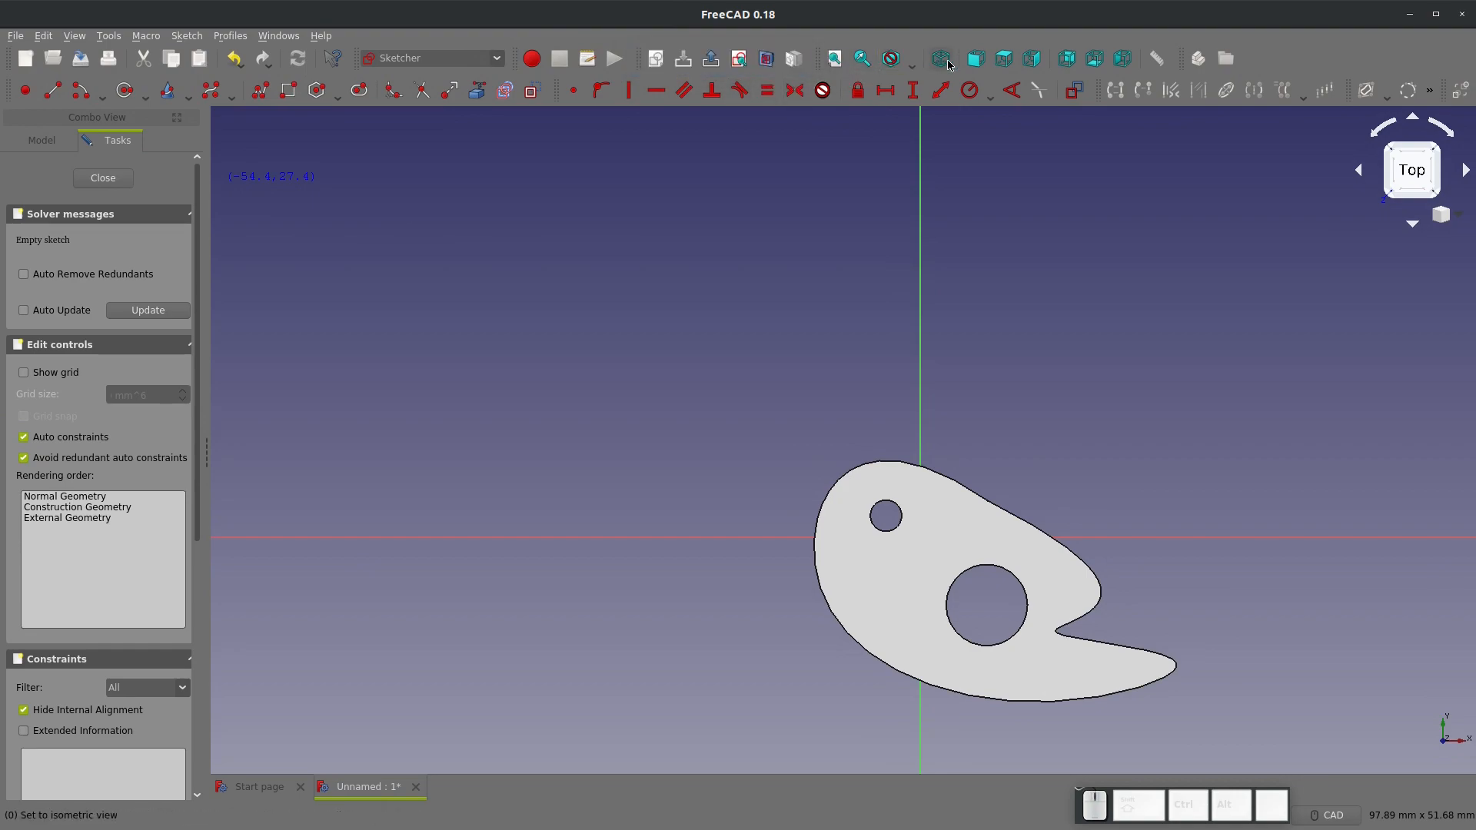
Switch the draw style to Wireframe so the plate outline shows behind the sketch
left_click(910, 59)
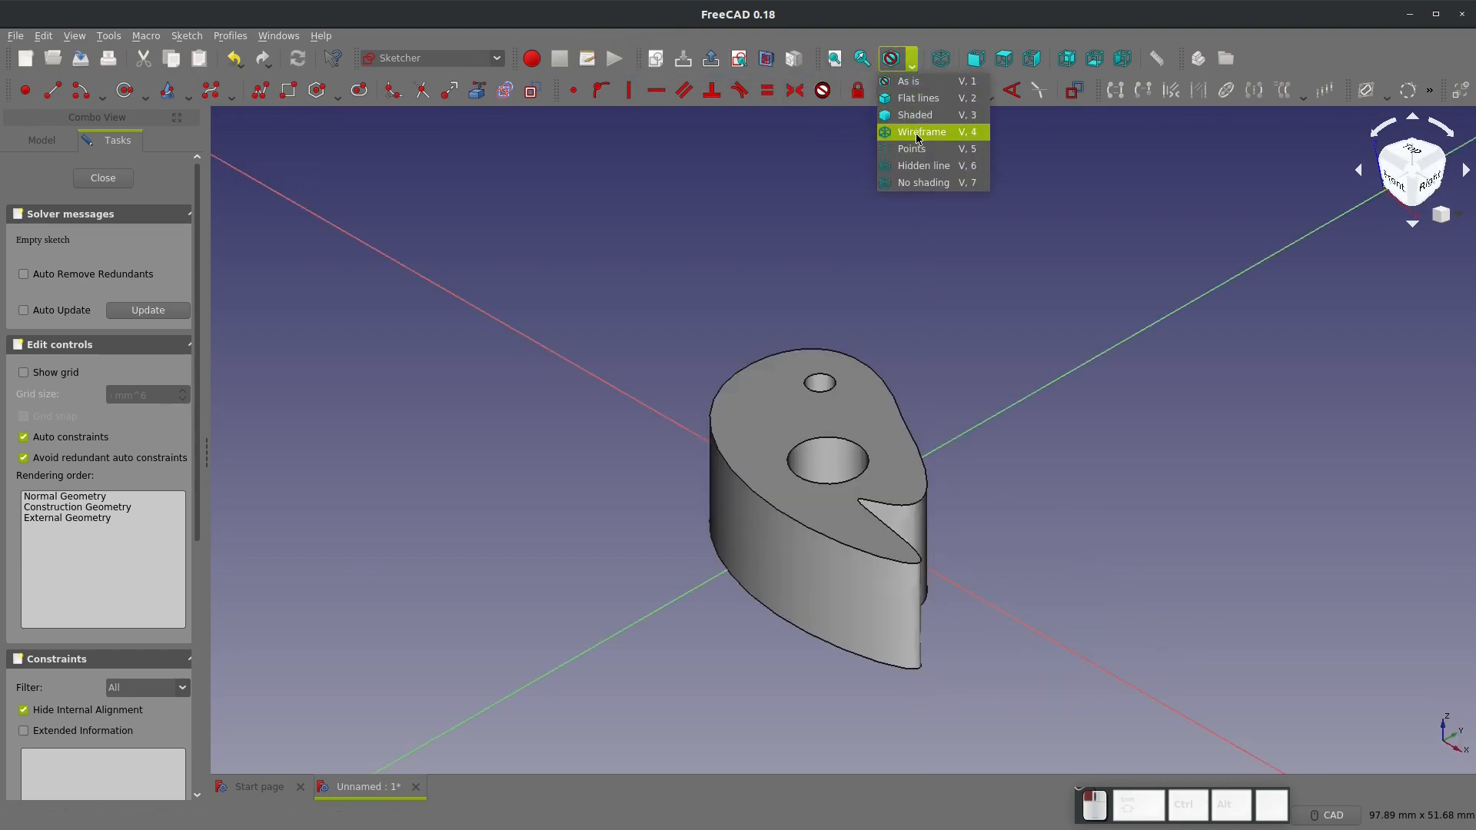
left_click(920, 131)
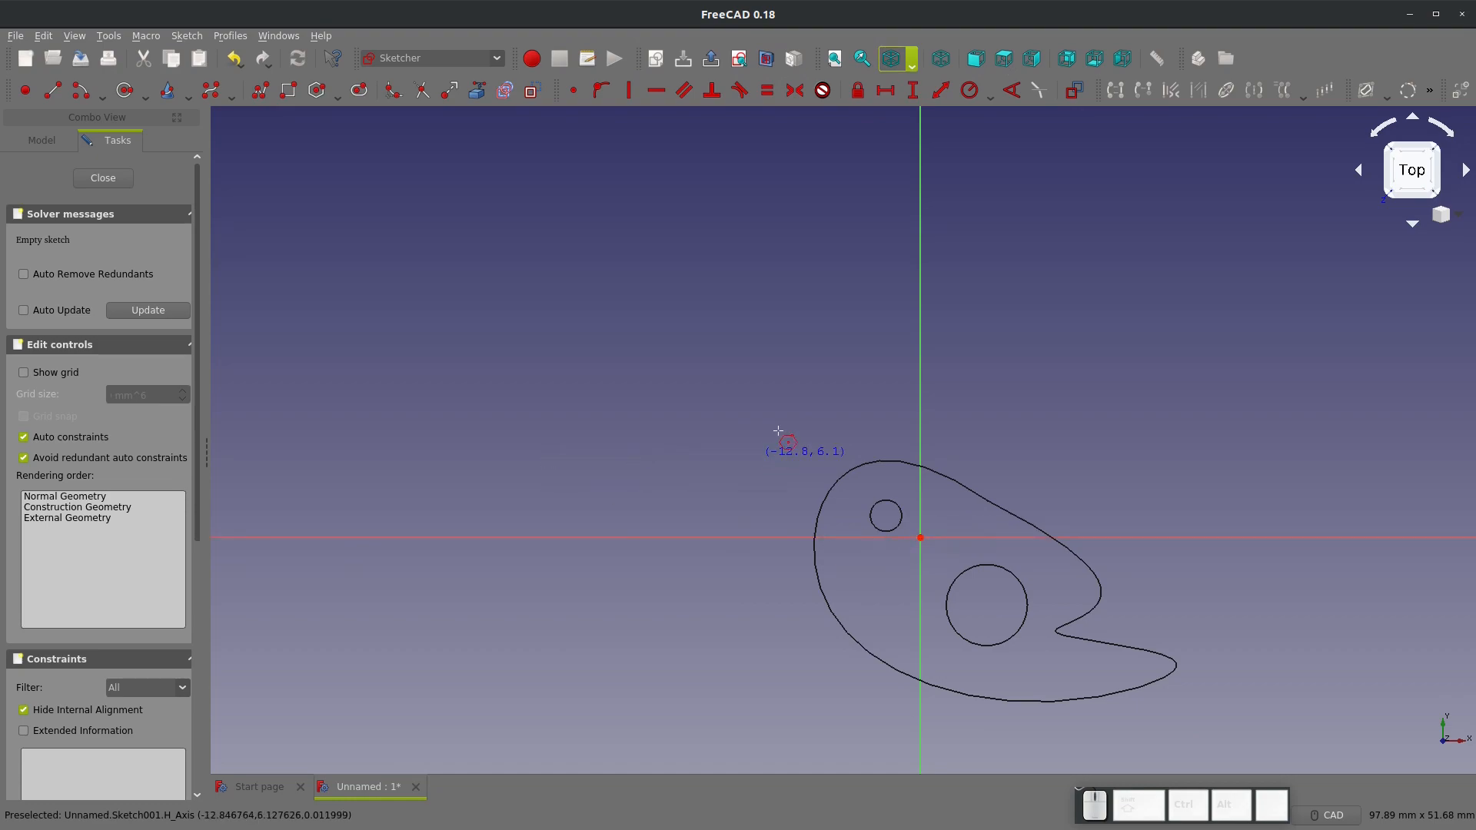
mouse_move(1070, 454)
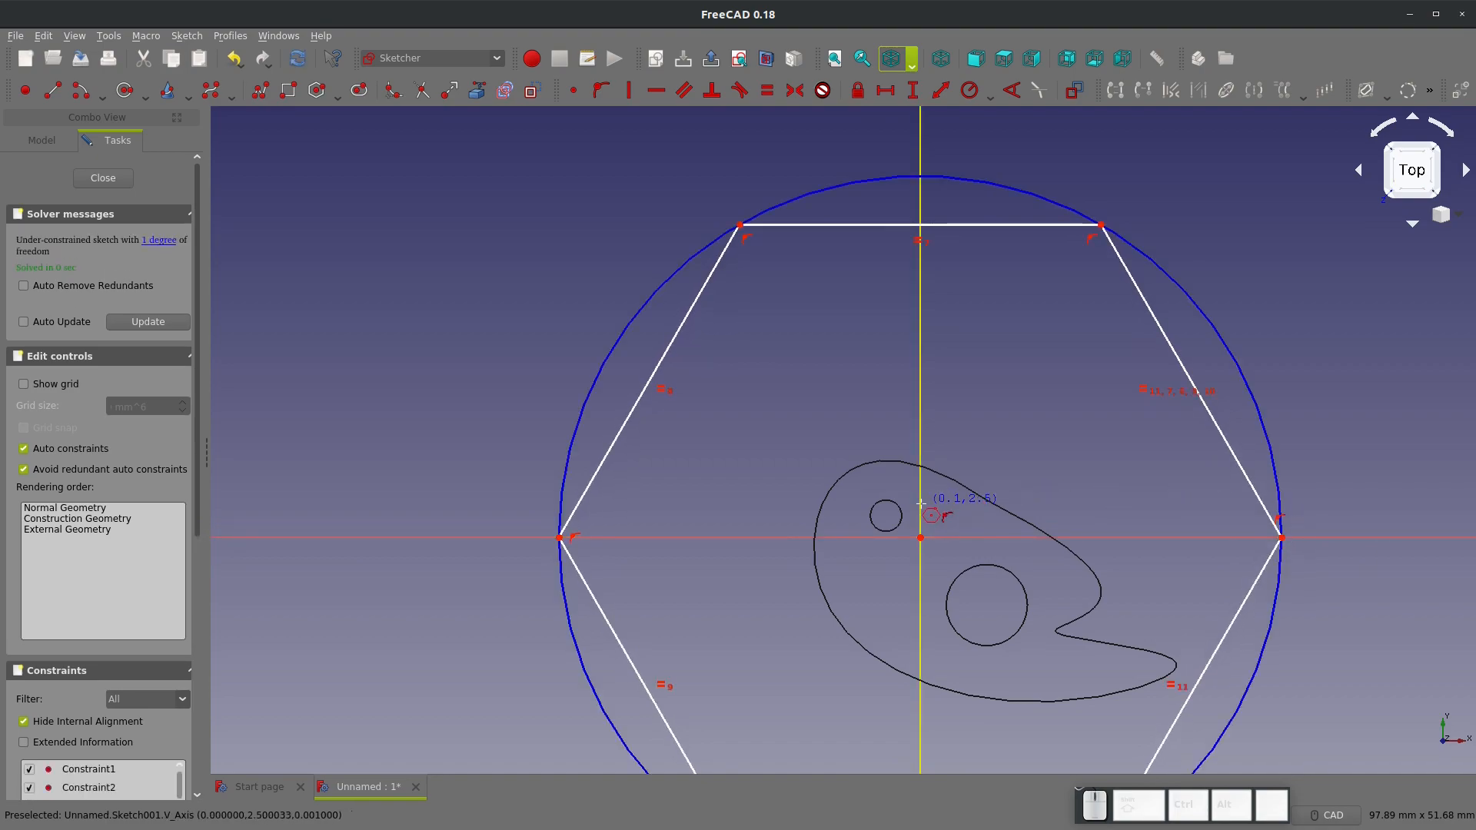
scroll("down", 3)
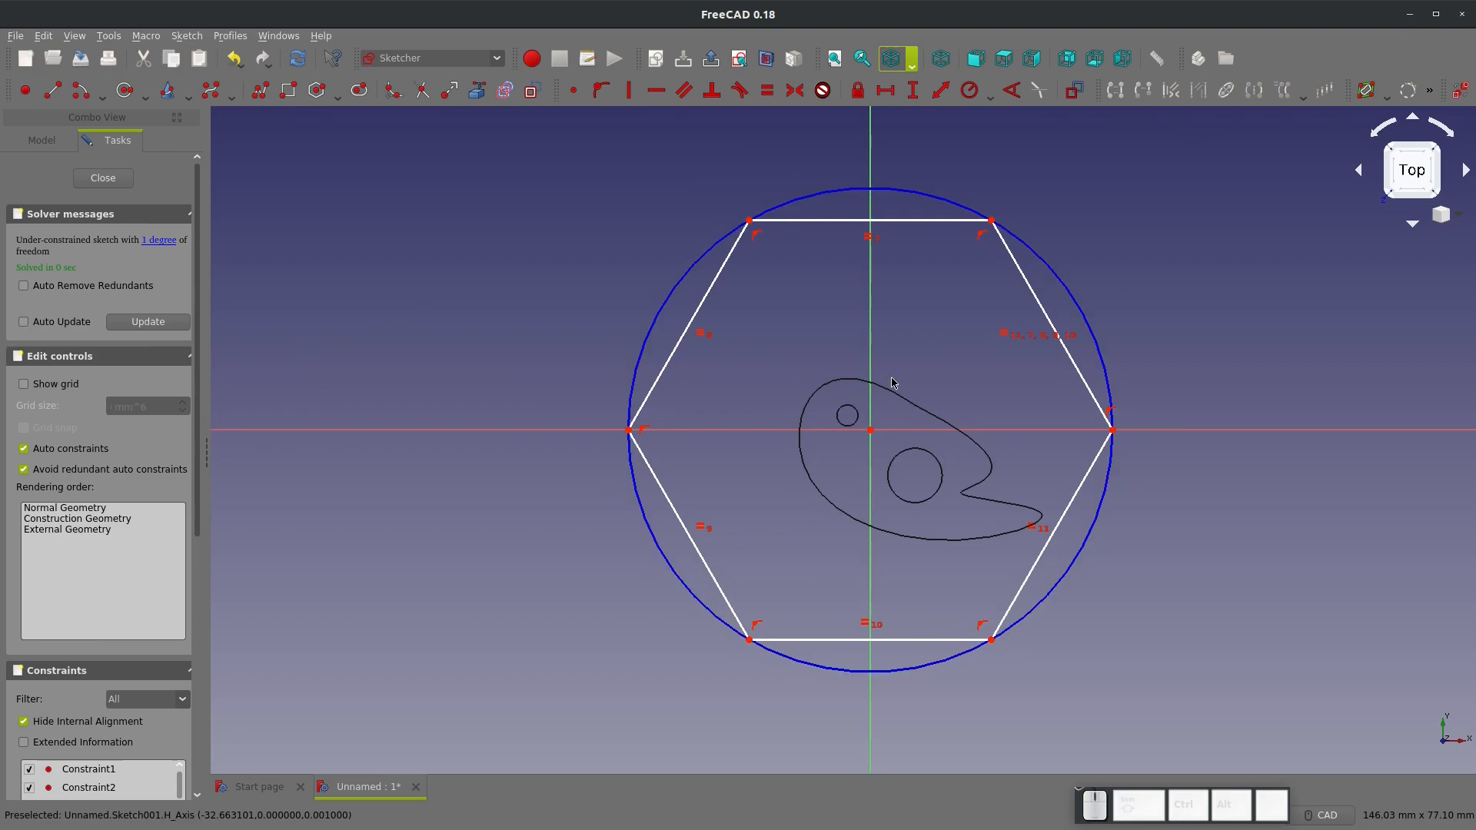
mouse_move(833, 406)
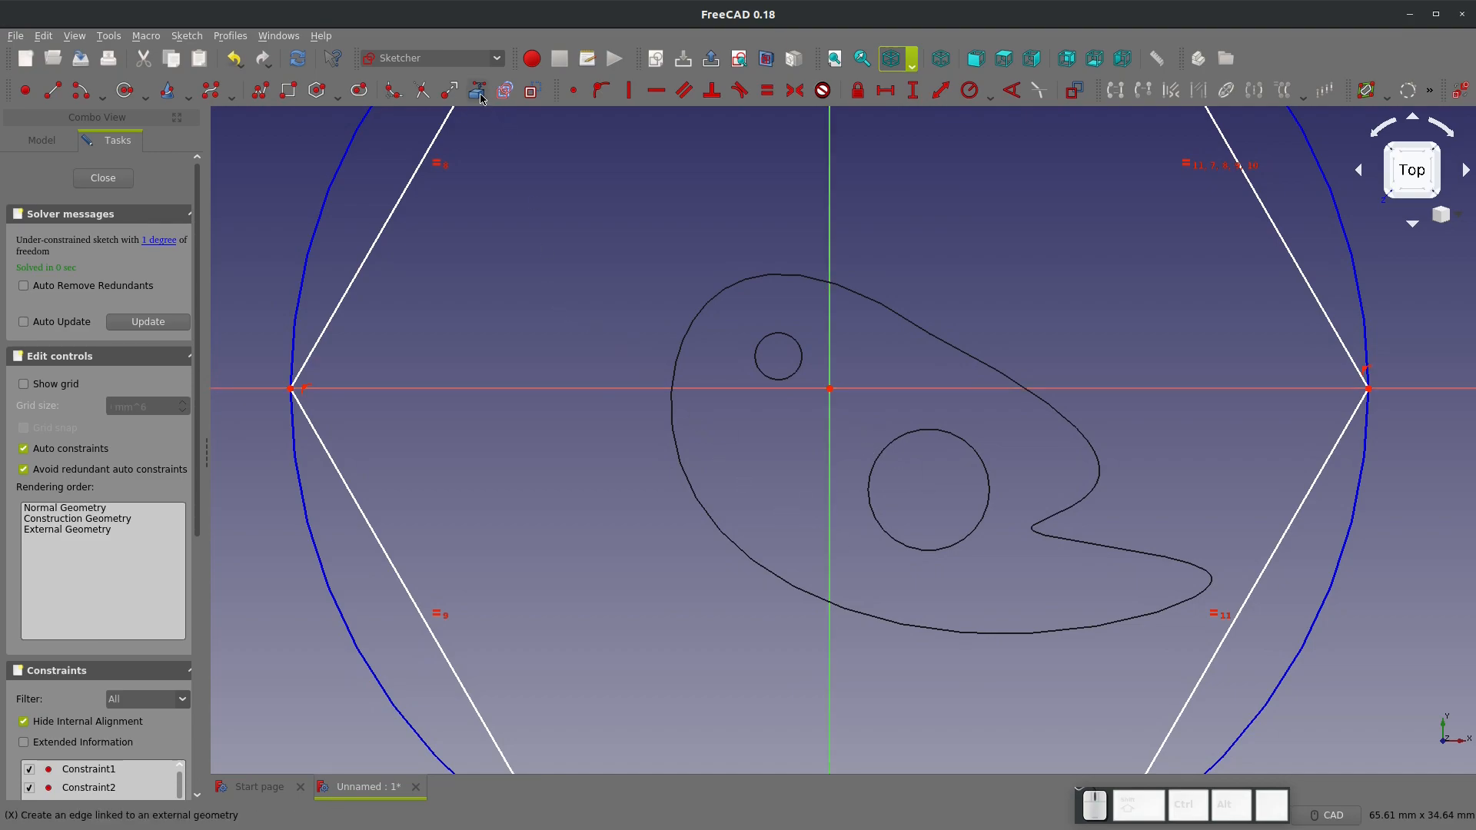
mouse_move(763, 276)
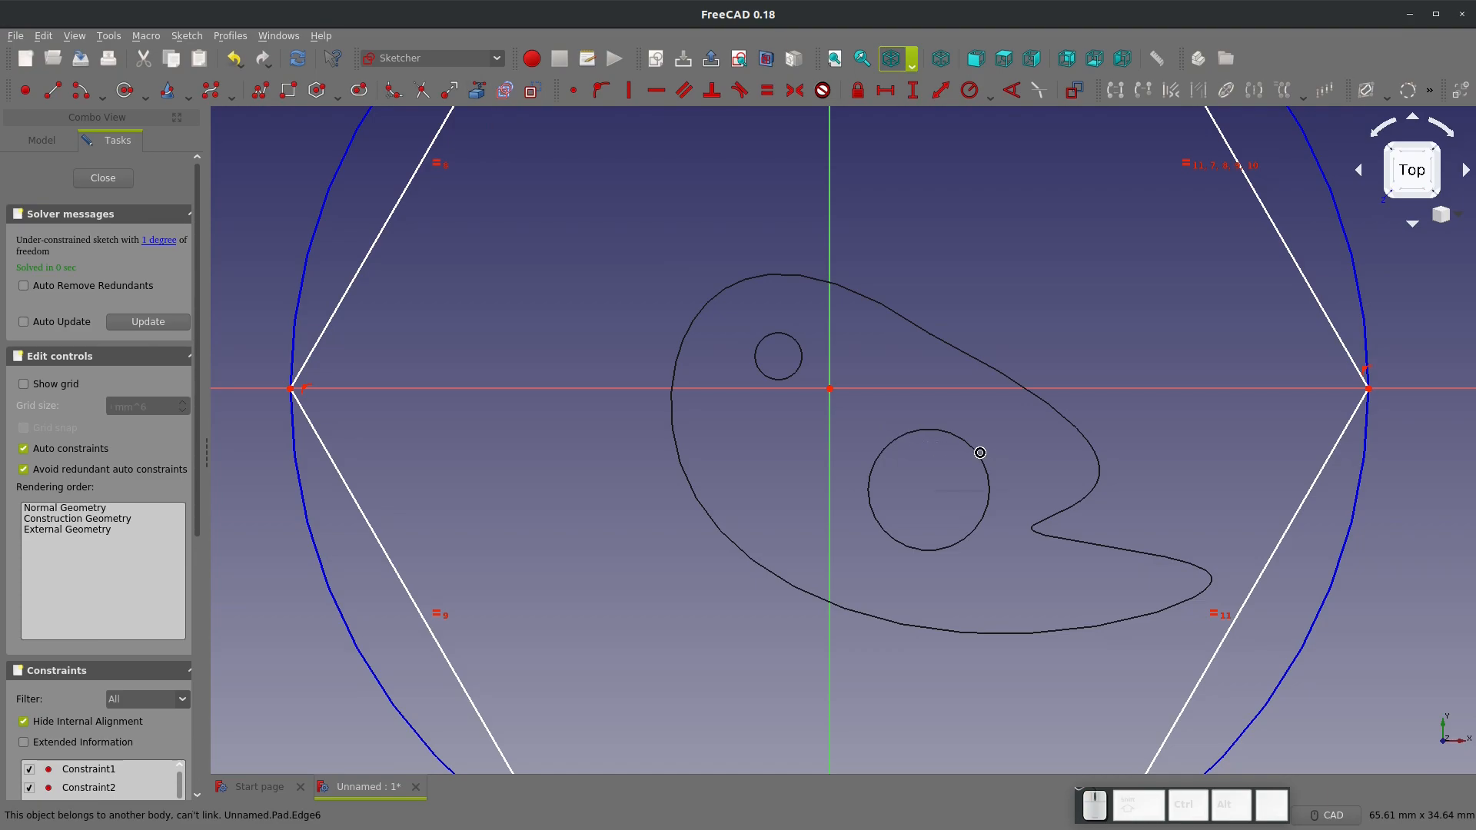
scroll("down", 3)
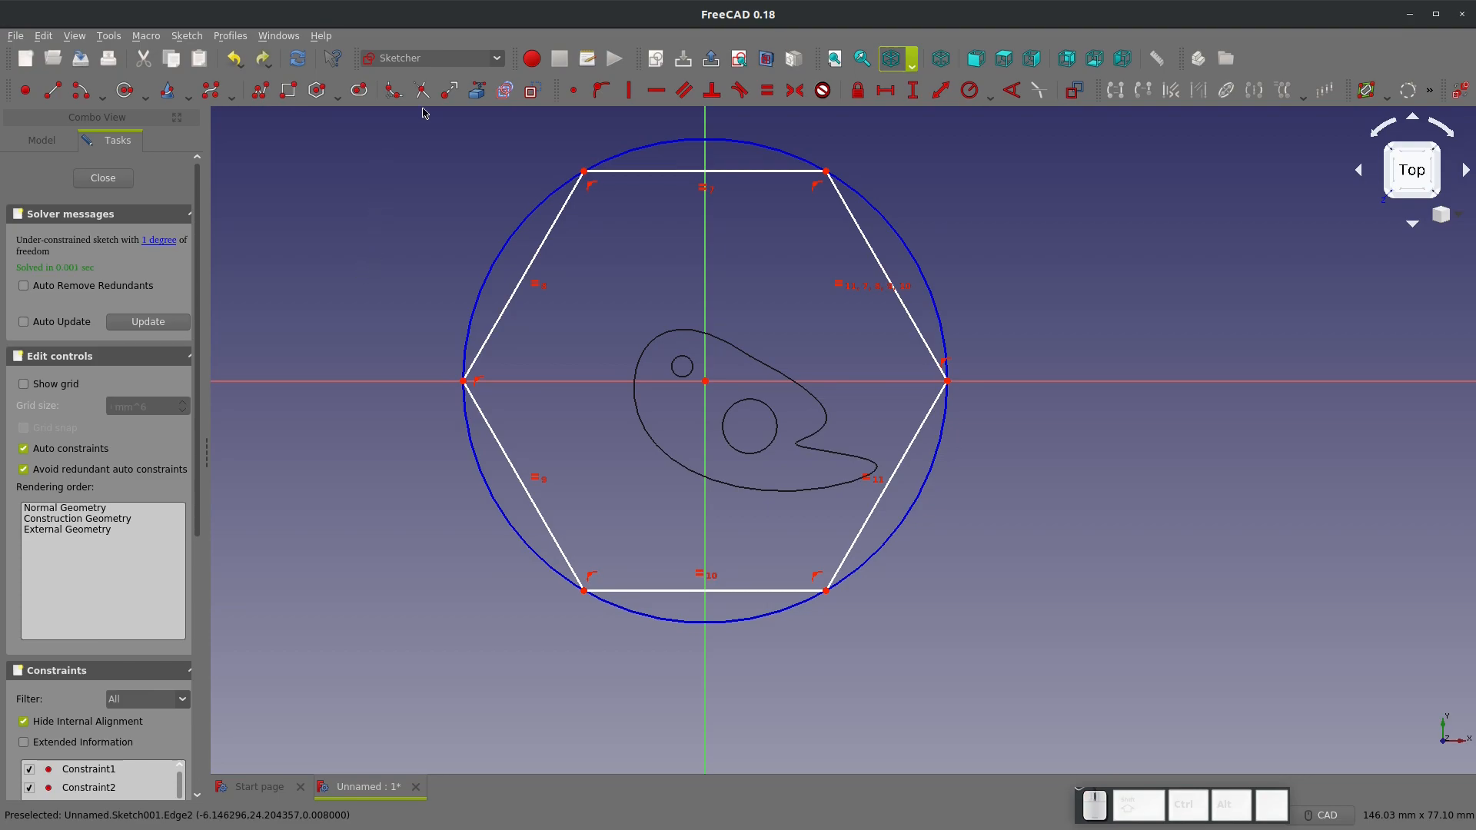
mouse_move(478, 91)
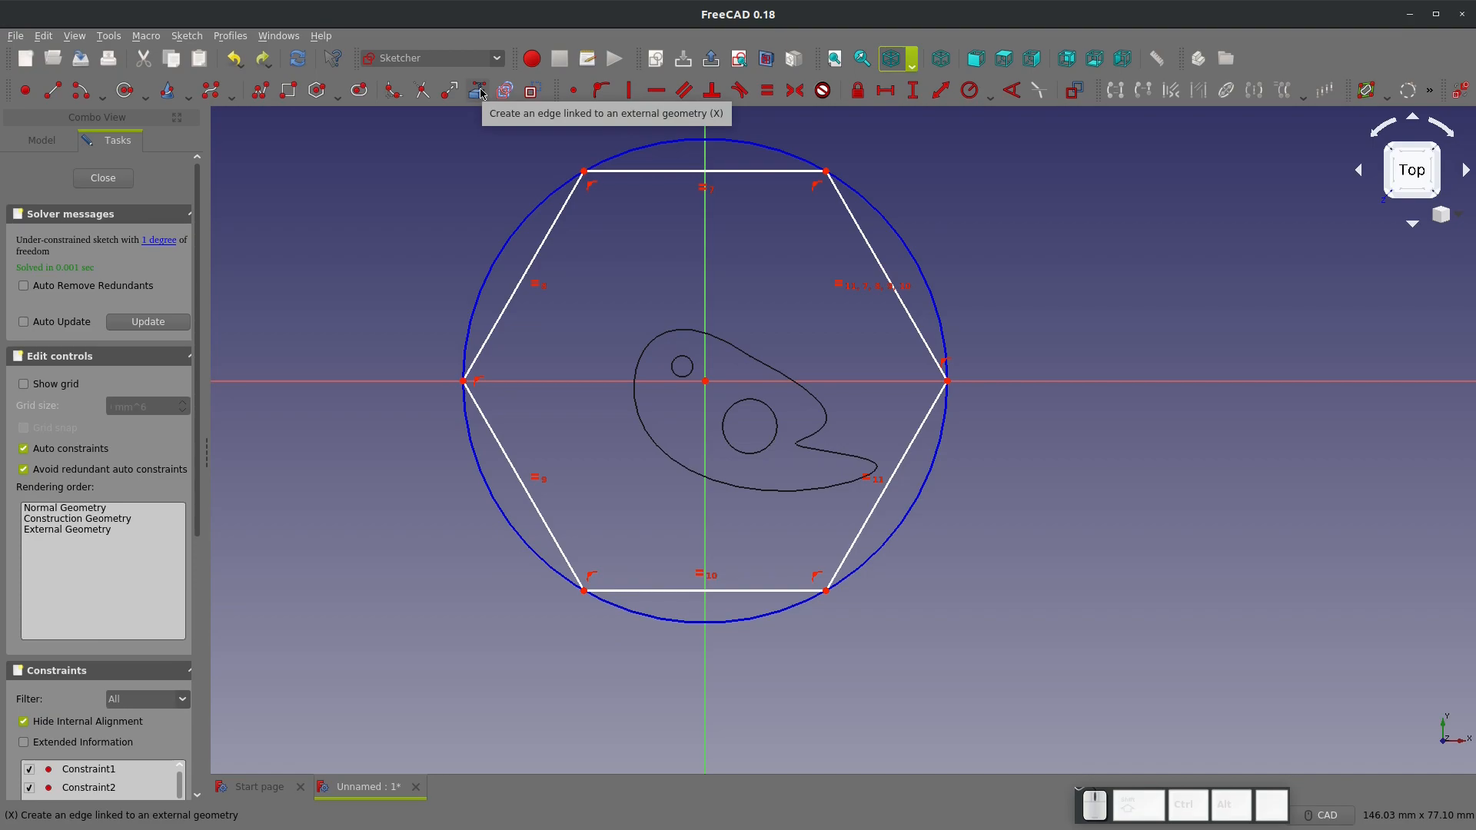
mouse_move(150, 203)
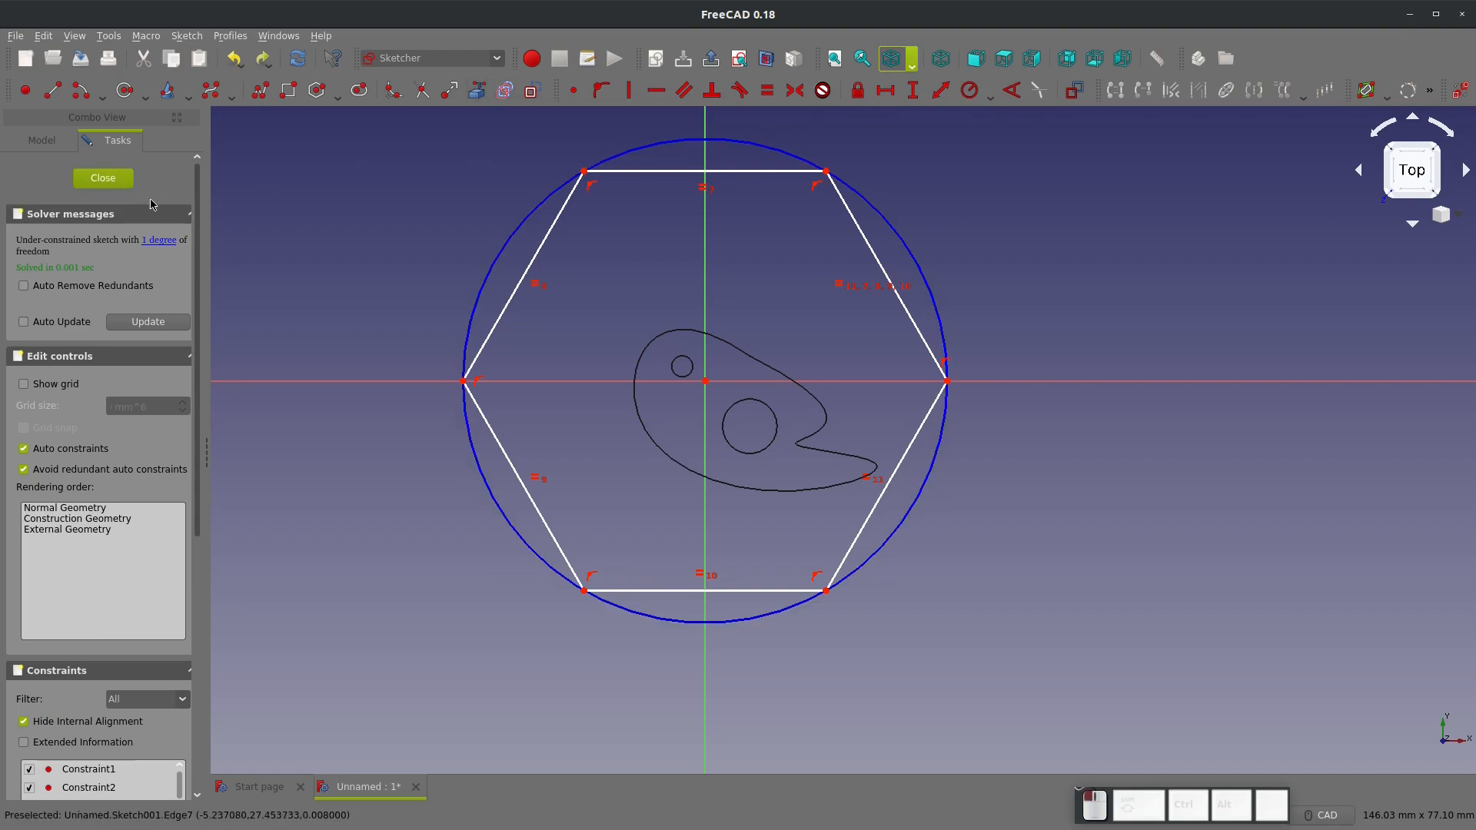
Close the hexagon sketch, restore Normal draw style, and make Body001 the selected body
left_click(102, 177)
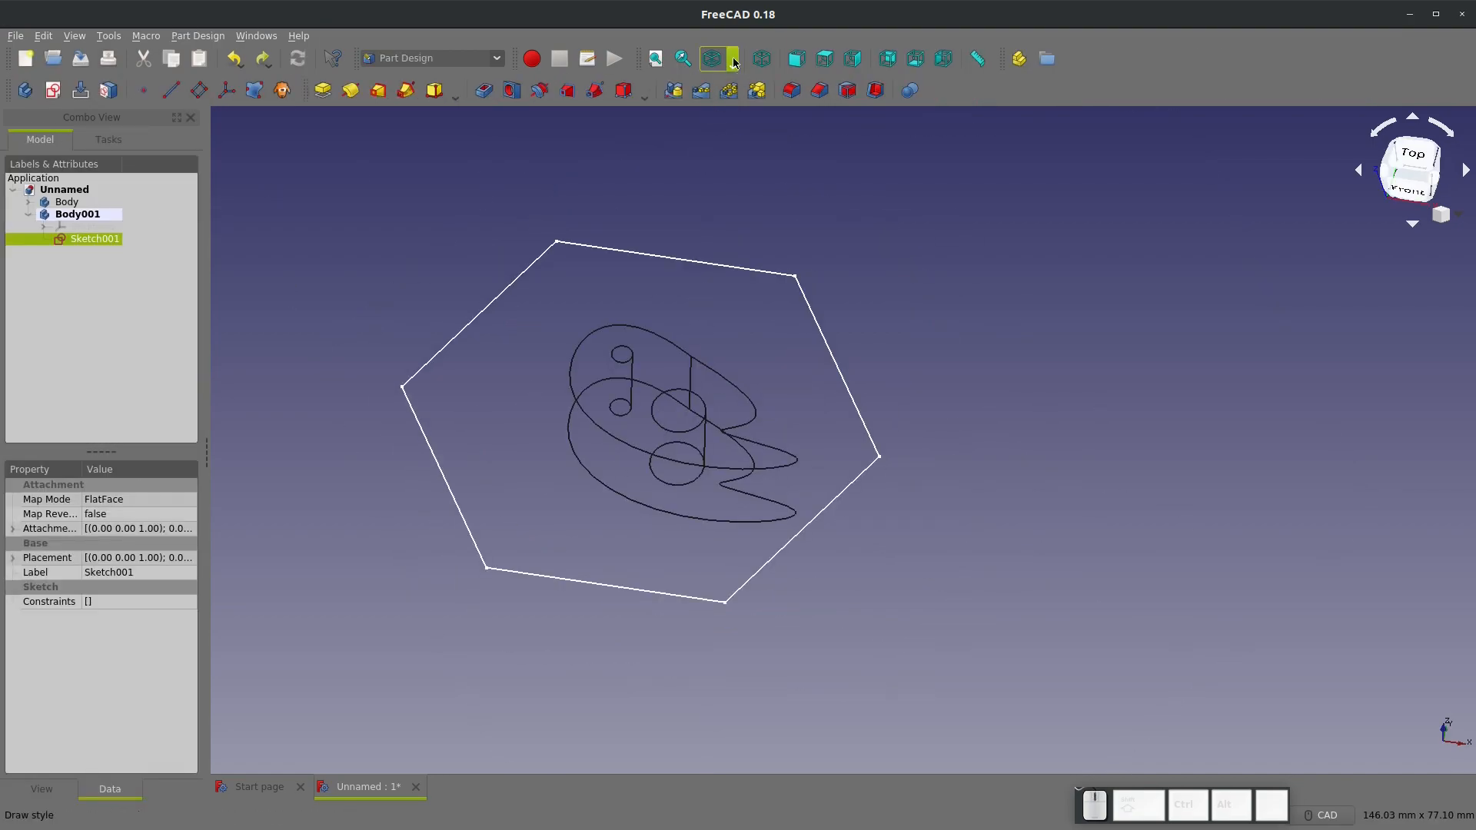
left_click(713, 58)
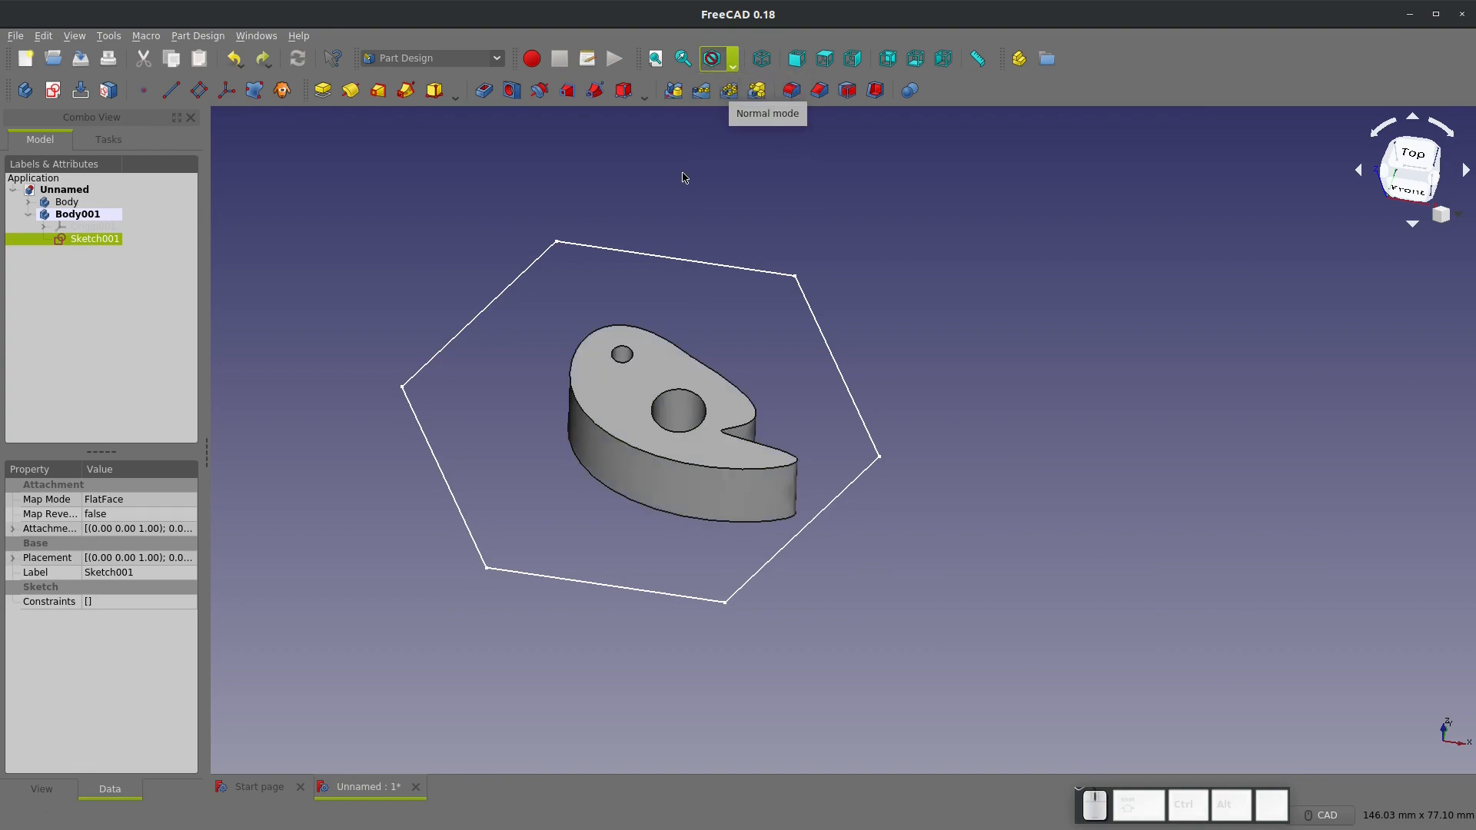
mouse_move(667, 180)
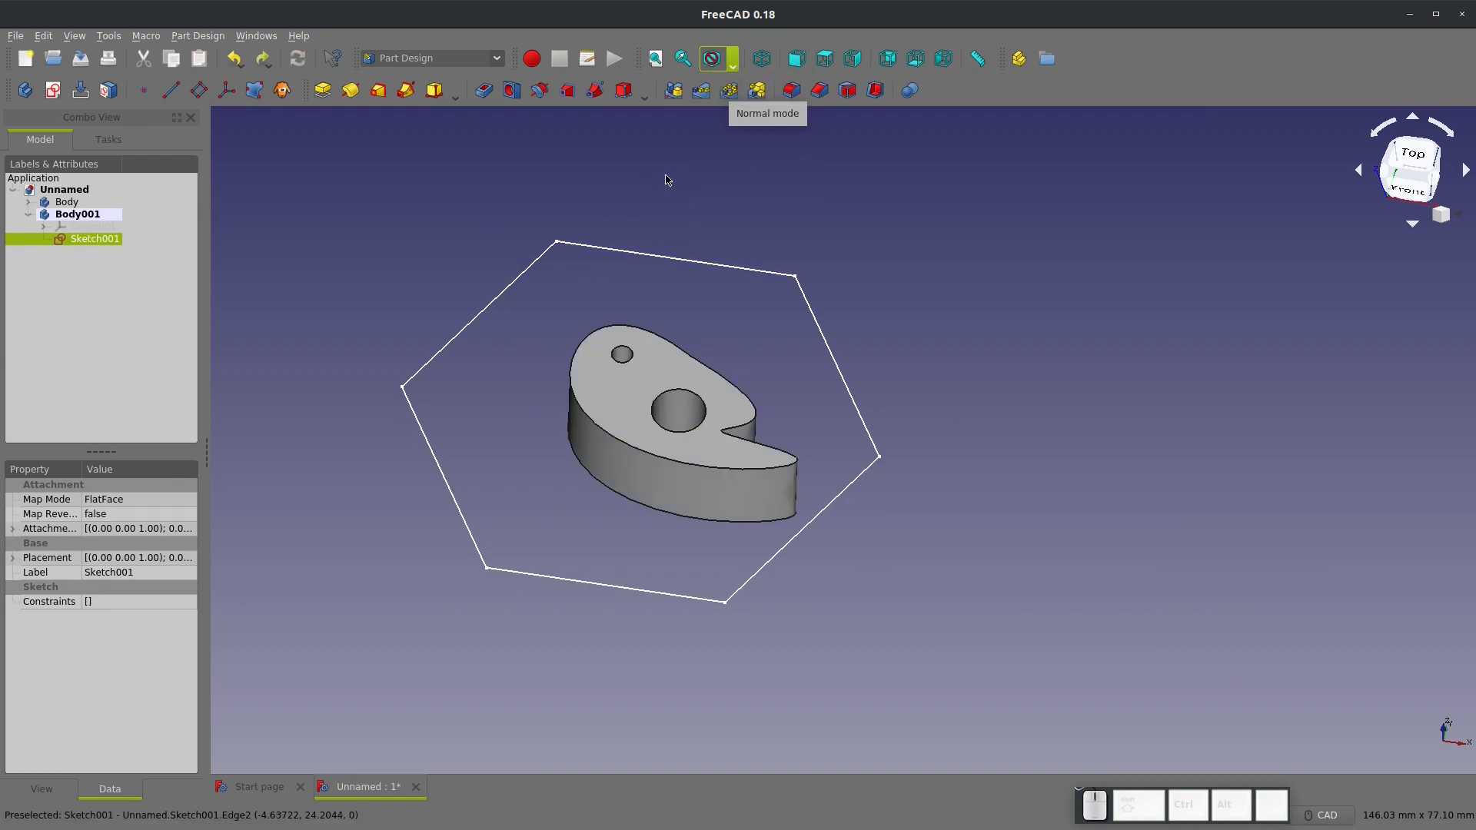
left_click(78, 214)
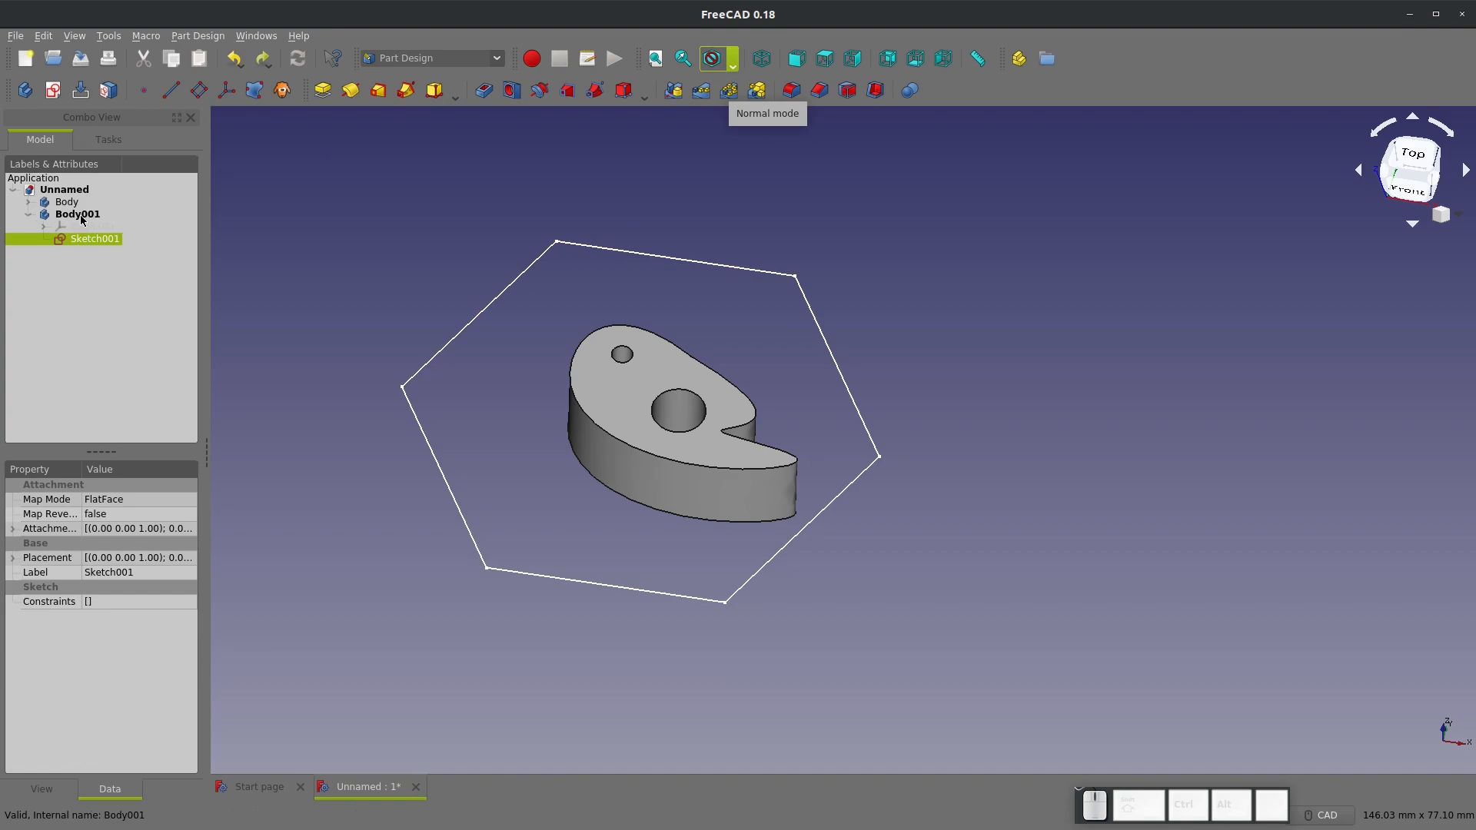
left_click(77, 213)
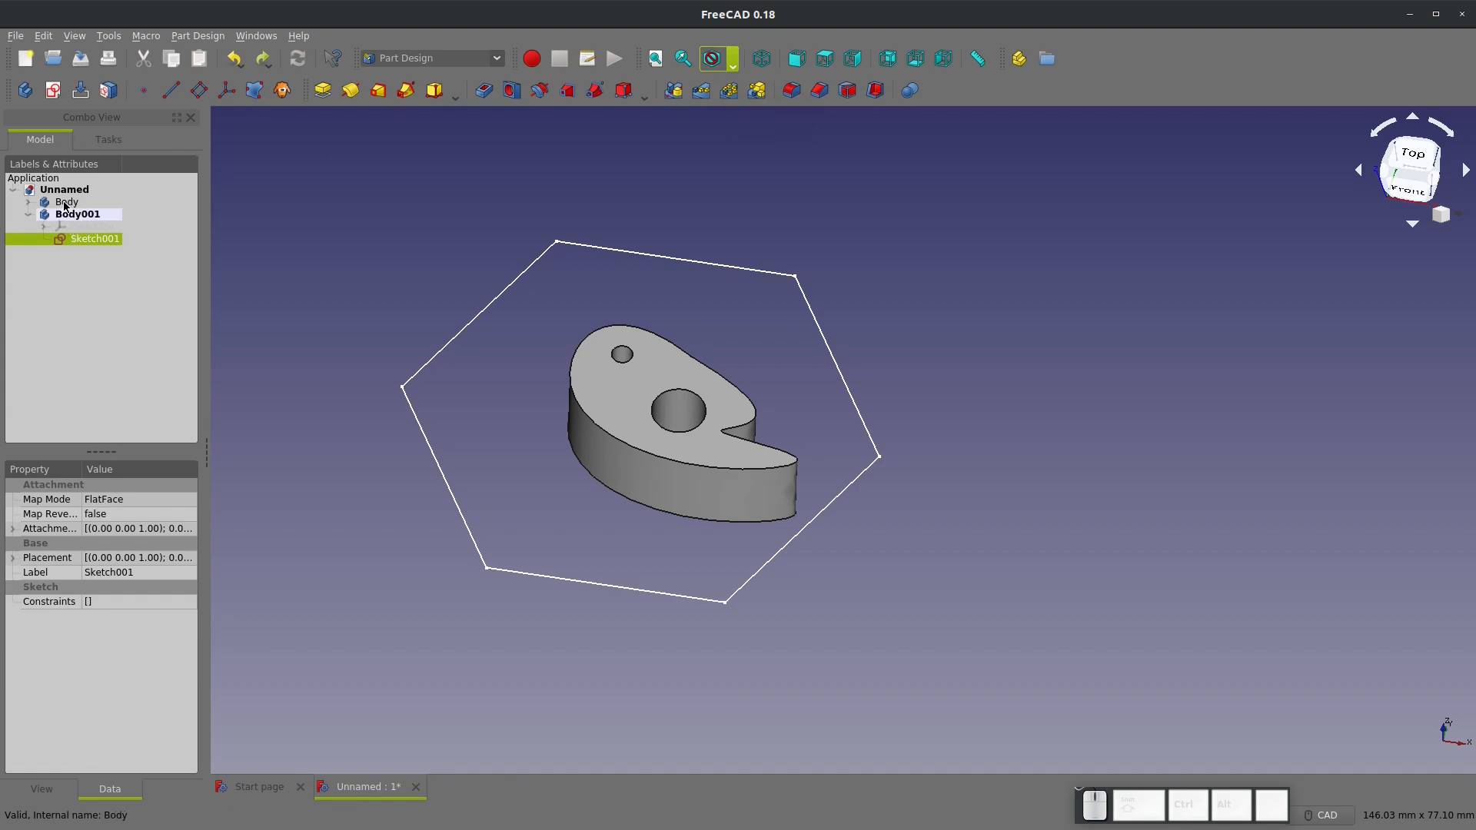
left_click(75, 238)
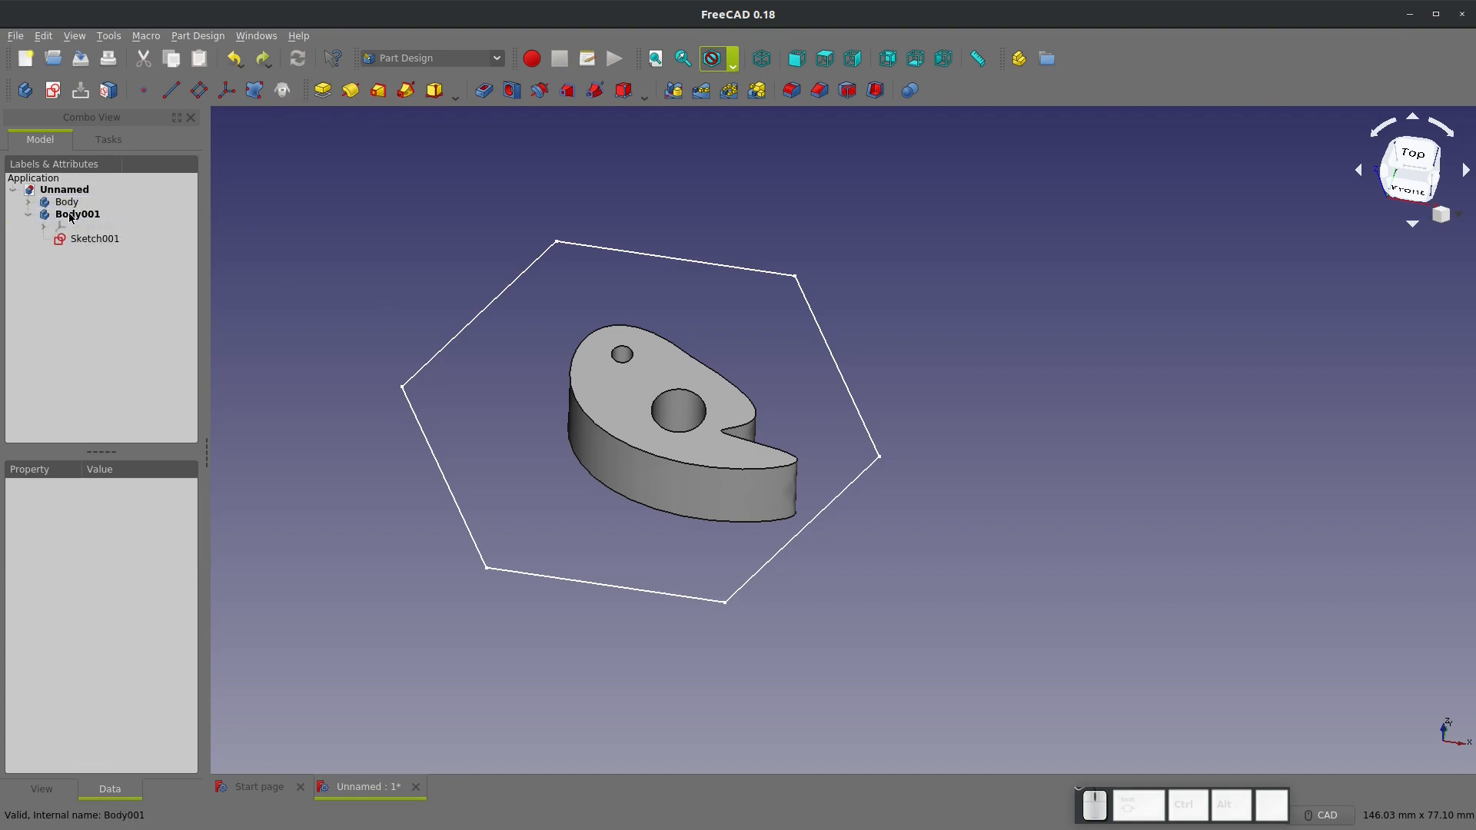
left_click(77, 213)
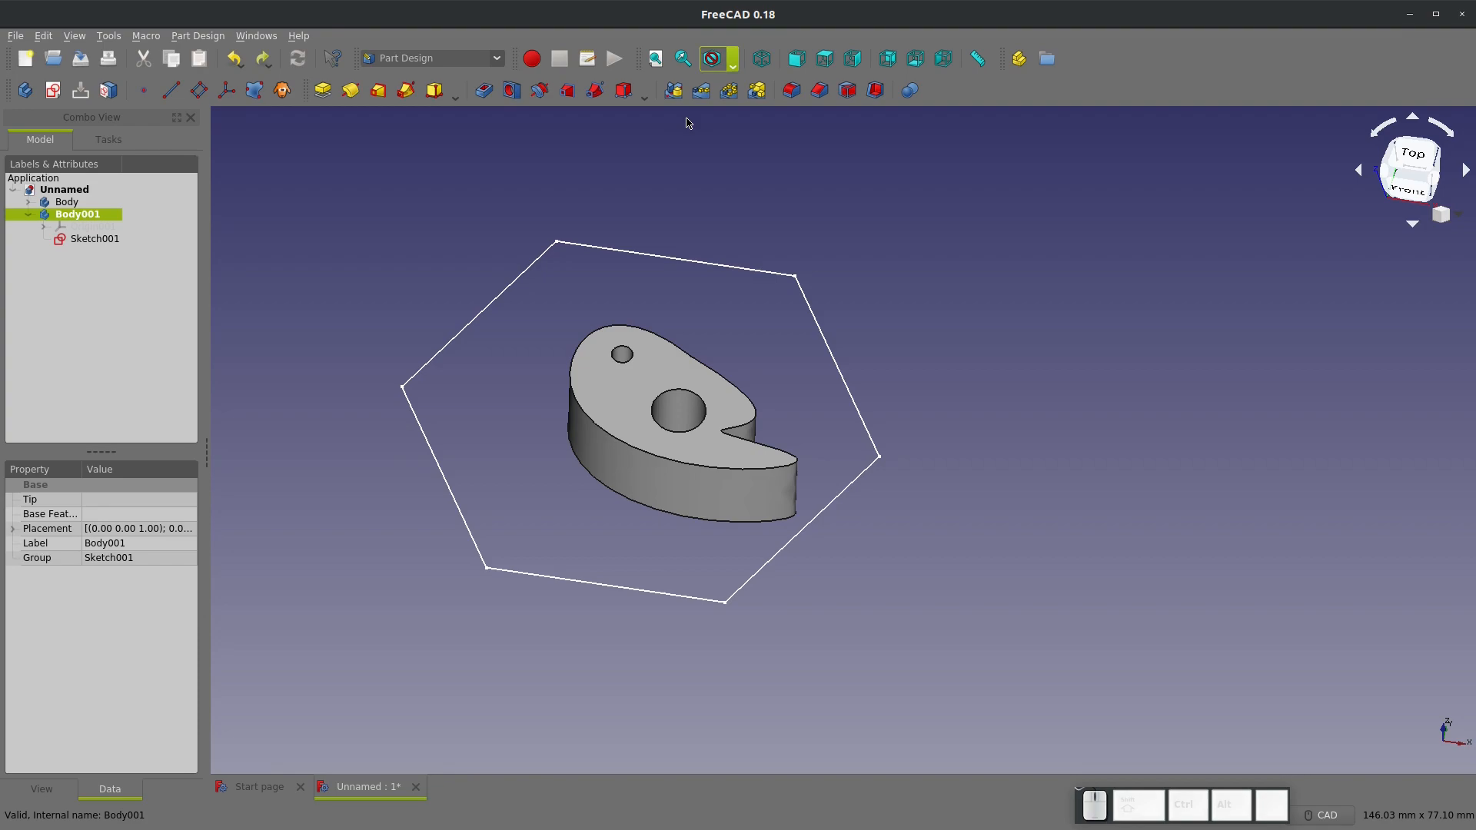
mouse_move(253, 89)
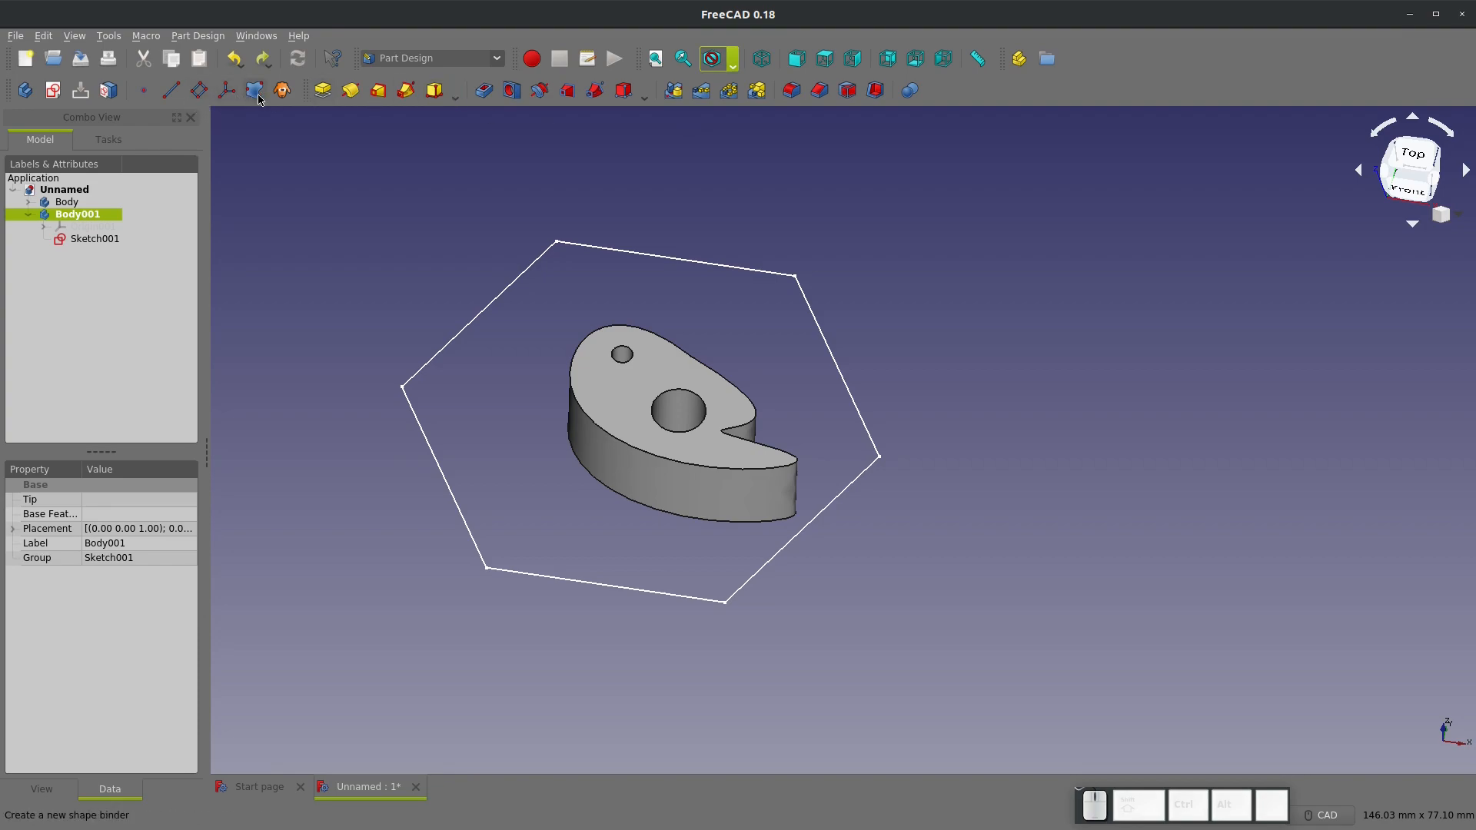
Add a ShapeBinder to Body001 copying the Pad's top face
left_click(254, 89)
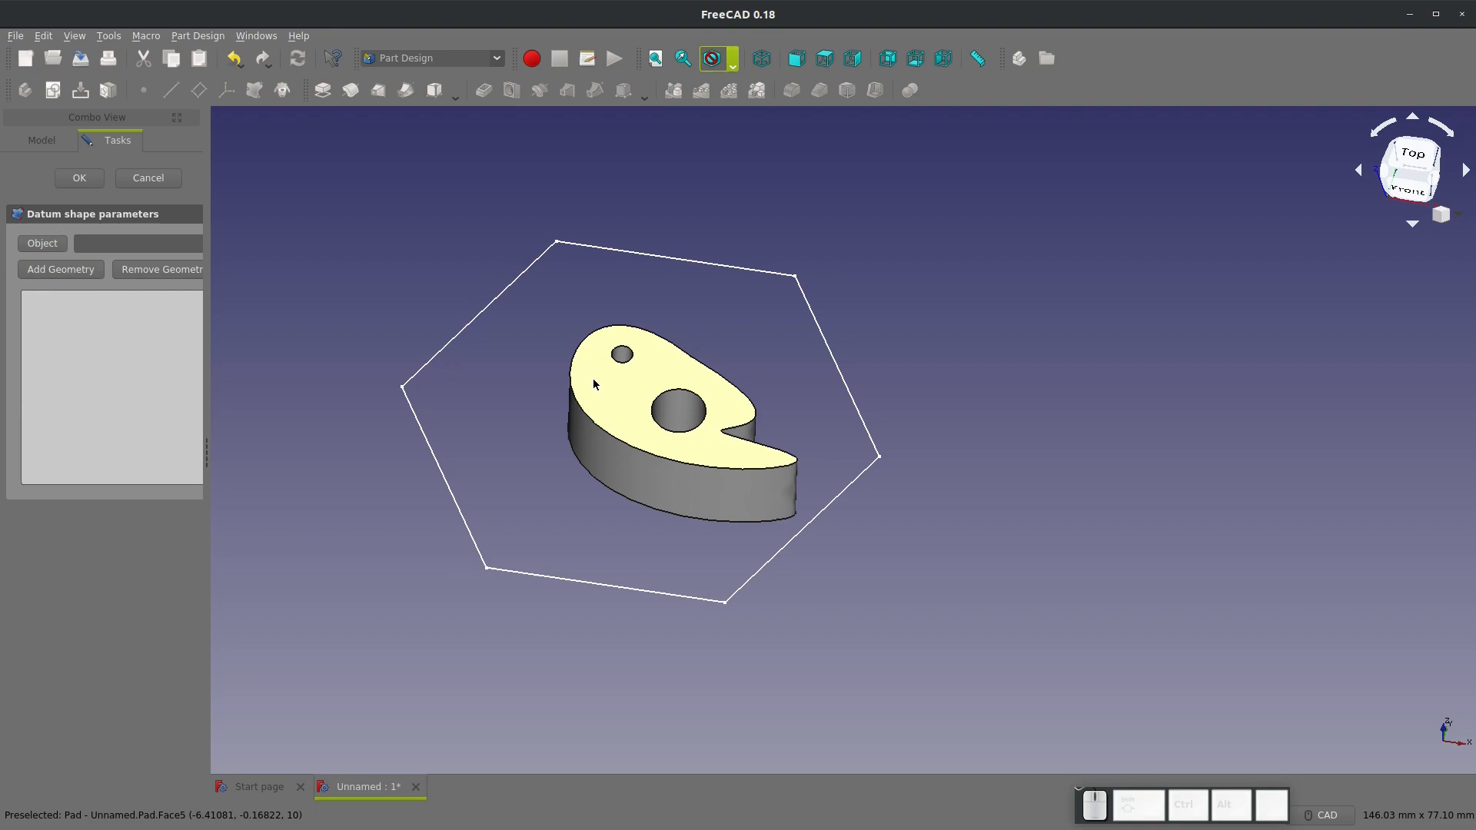
left_click(79, 178)
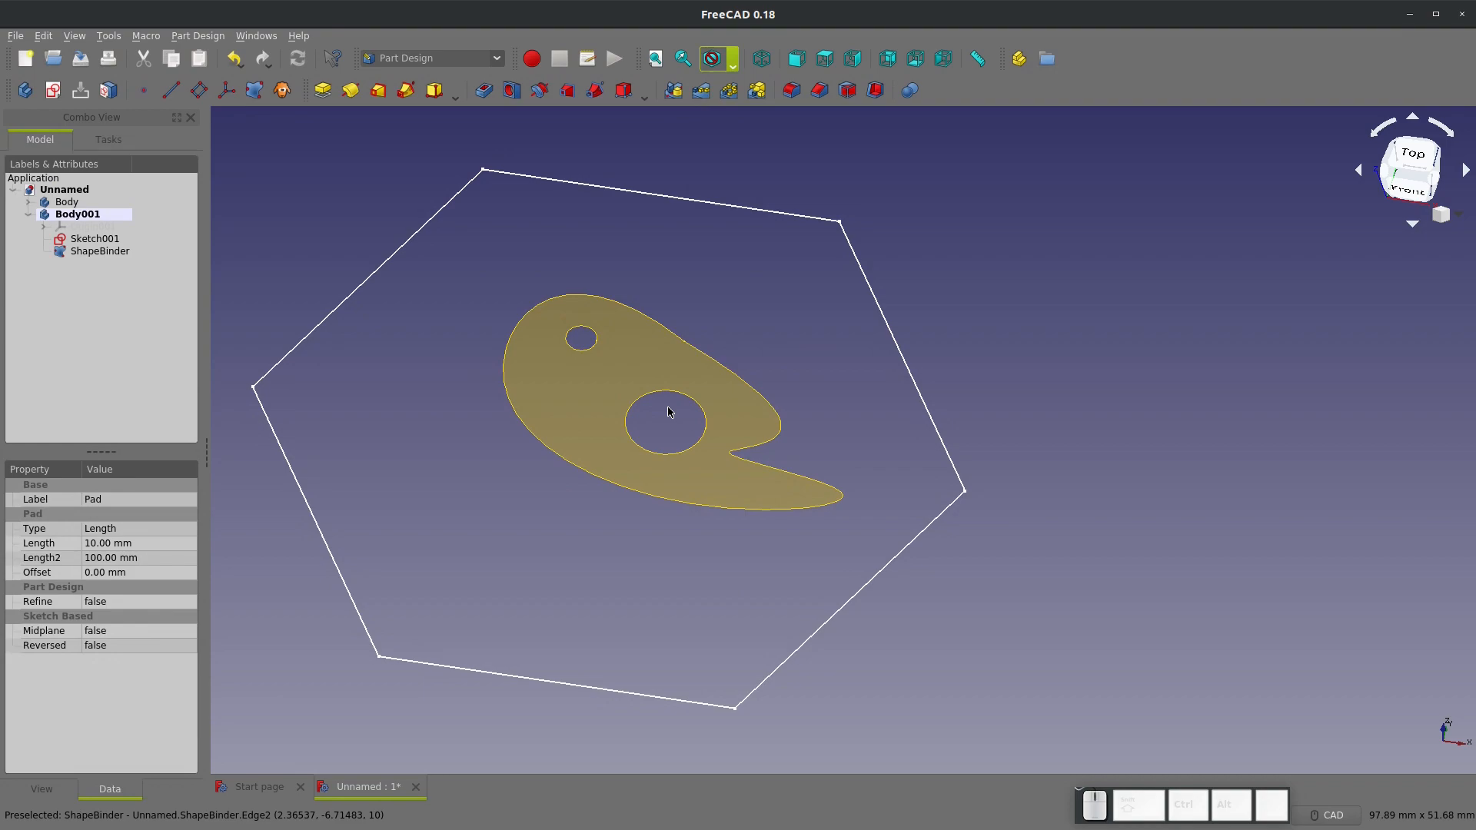
mouse_move(229, 324)
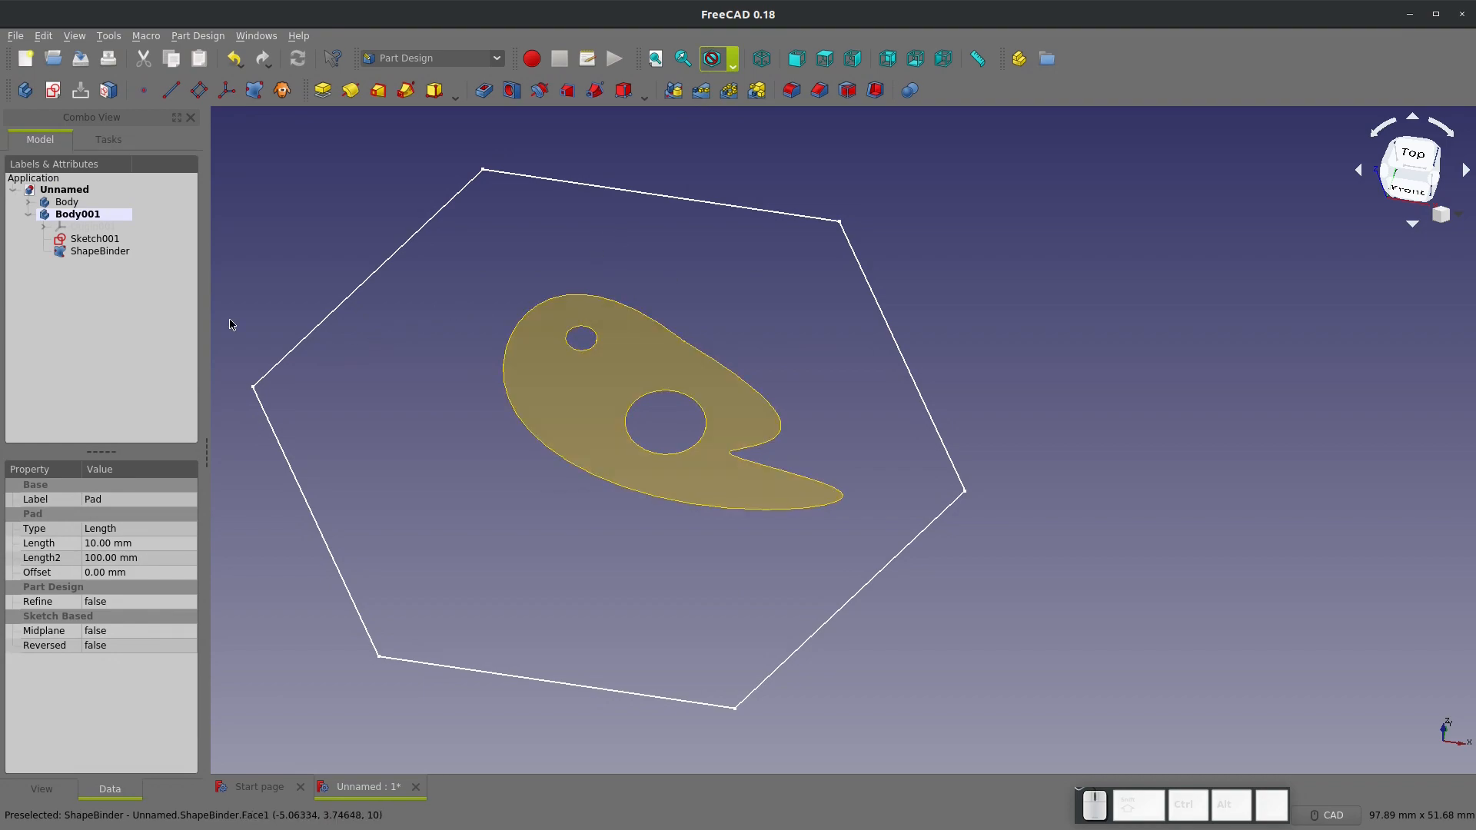
Reopen Sketch001 for editing and zoom to show the bound plate outline
double_click(94, 239)
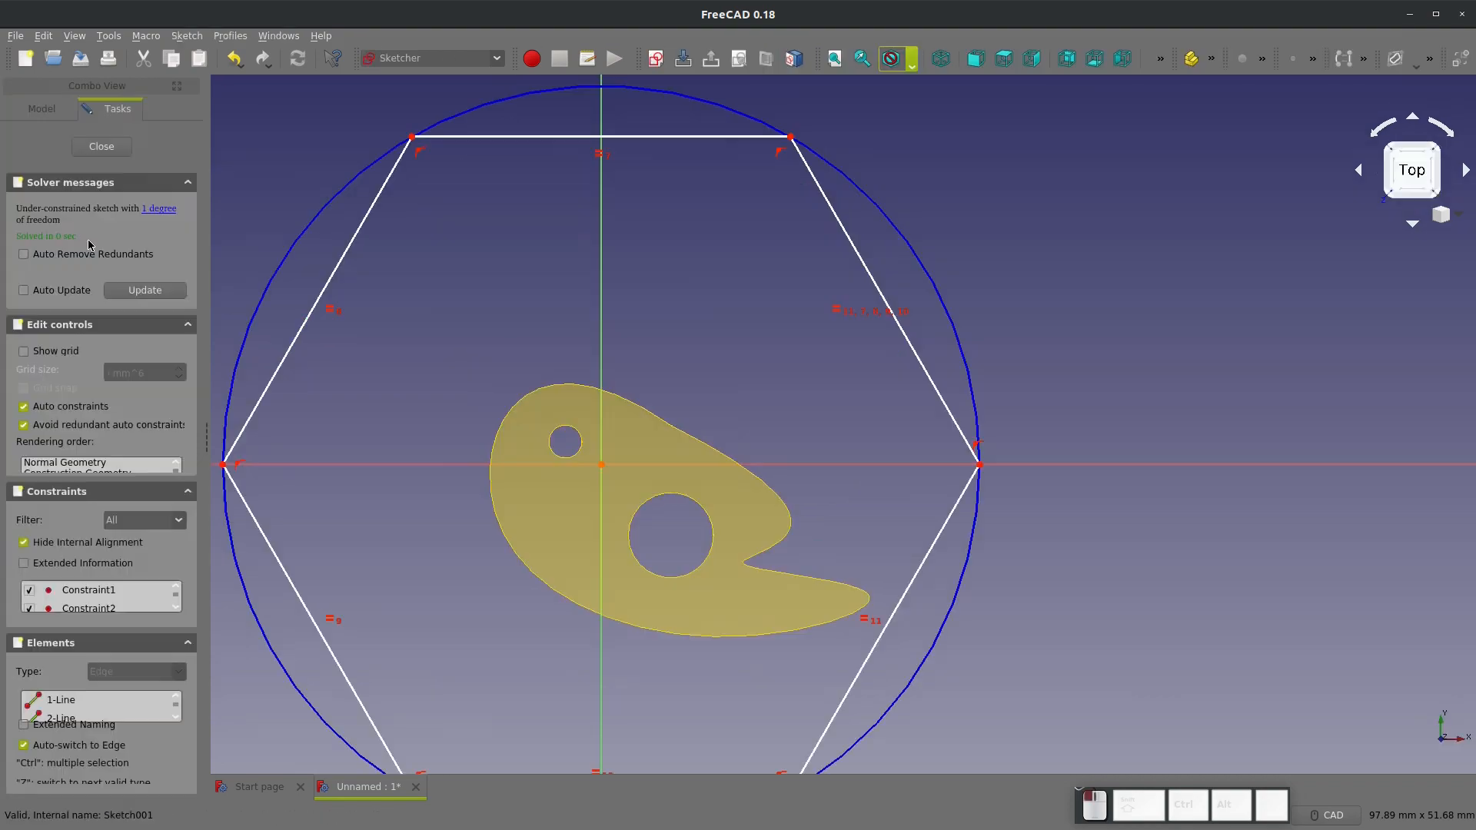
scroll("down", 3)
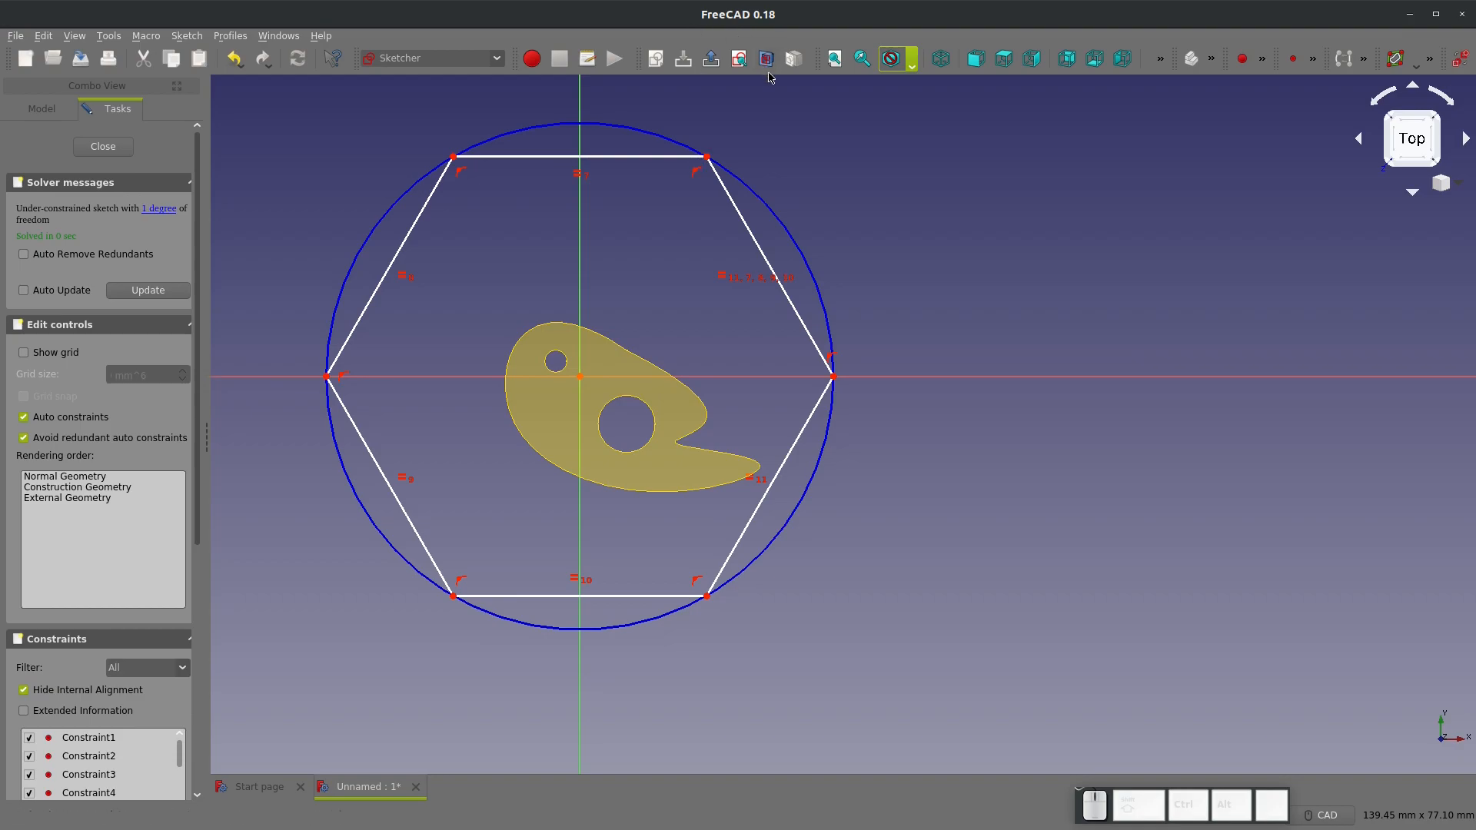
mouse_move(1192, 59)
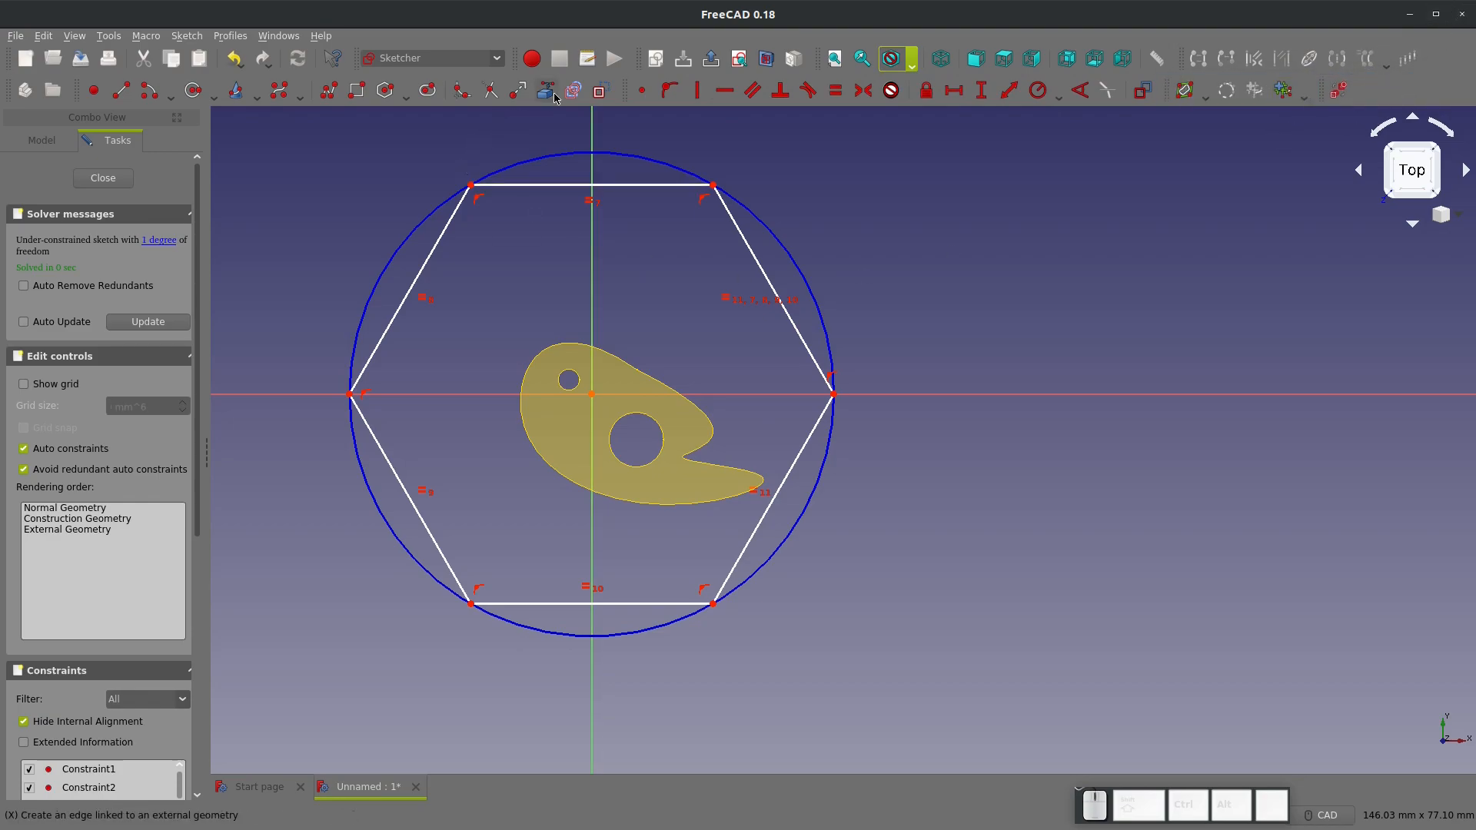
mouse_move(568, 378)
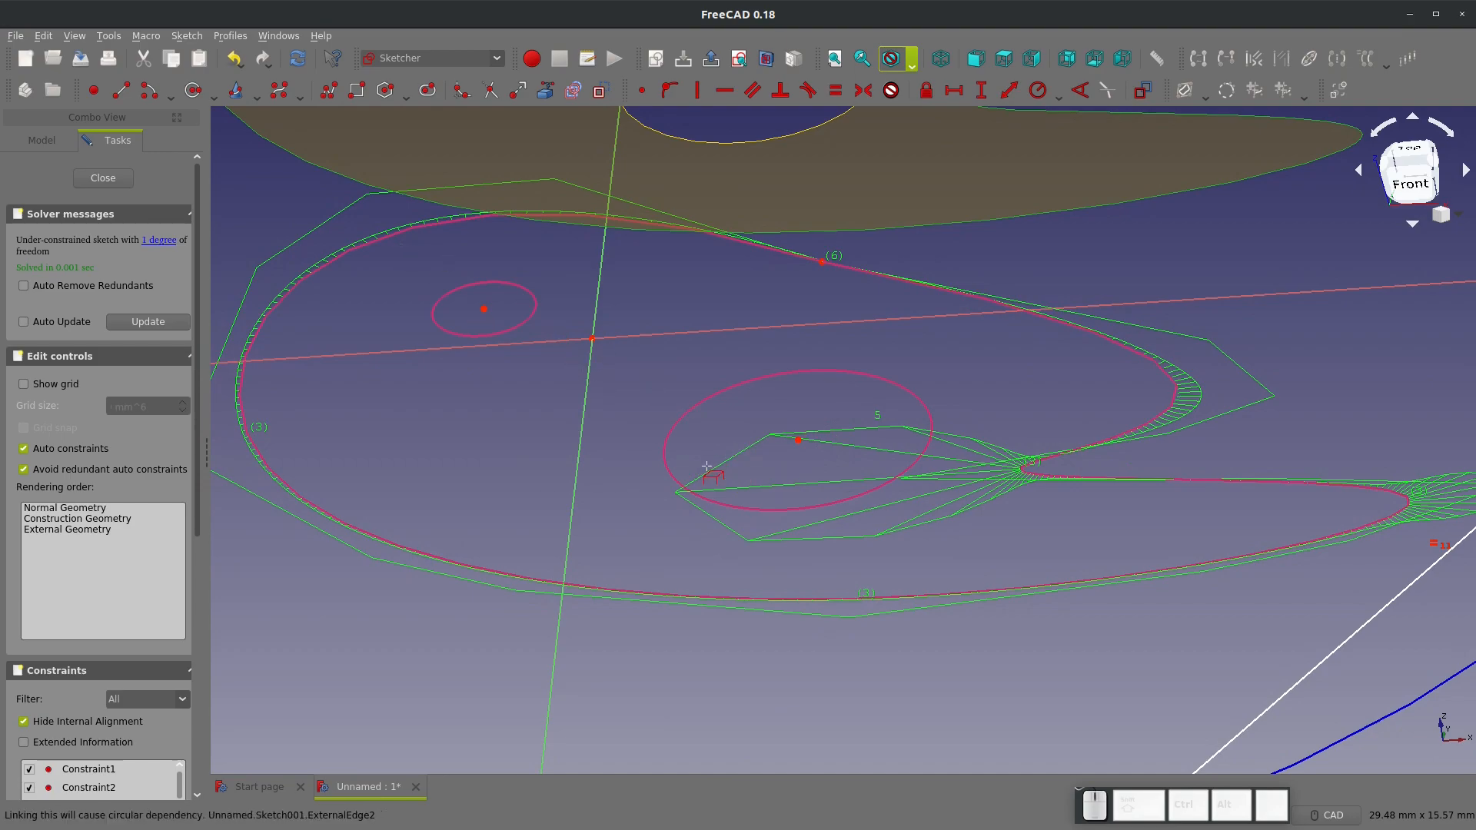
Zoom in on the plate's spline outline and hole circles inside the hexagon sketch
scroll("up", 3)
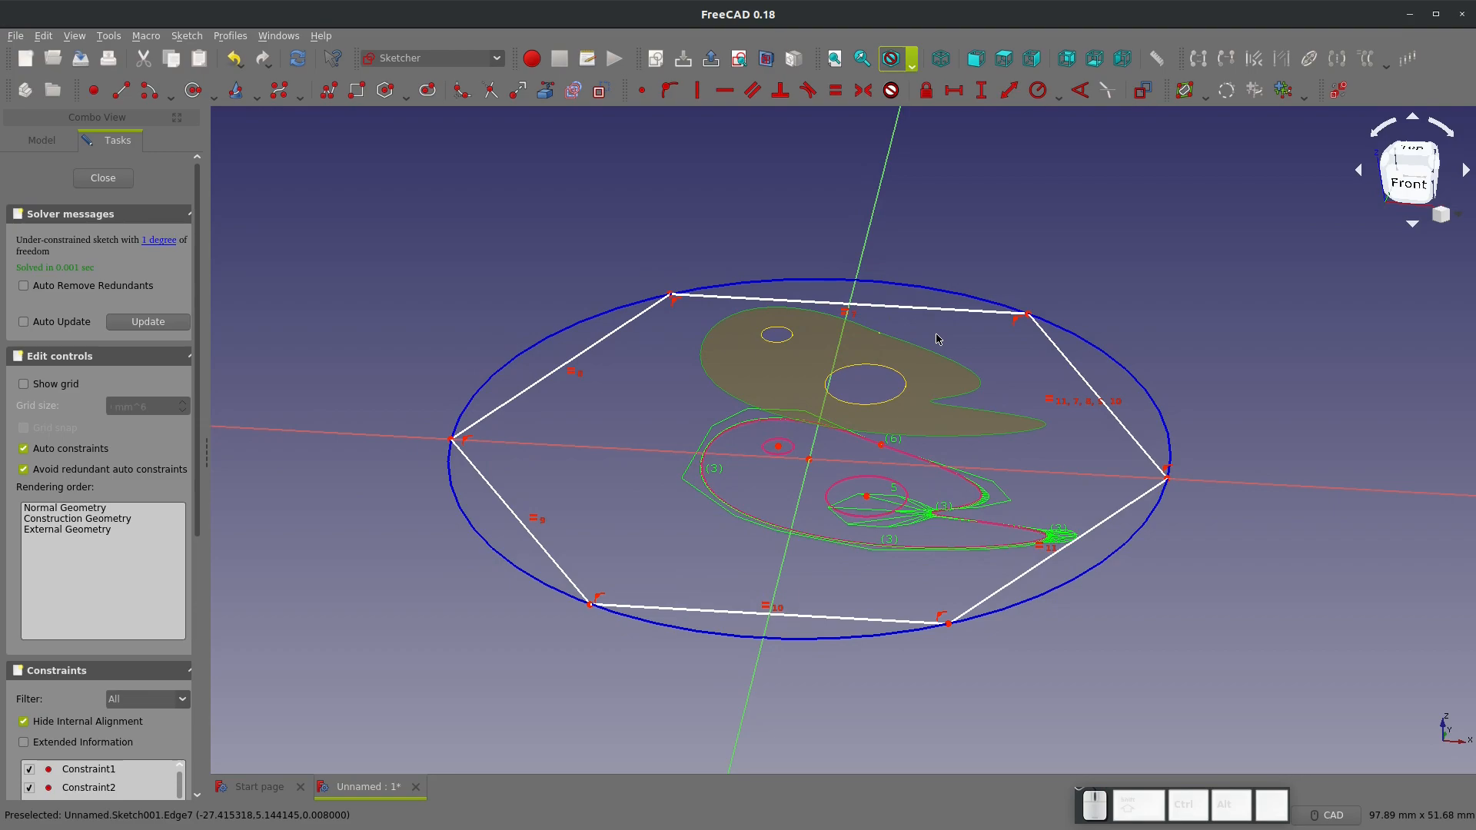
mouse_move(706, 446)
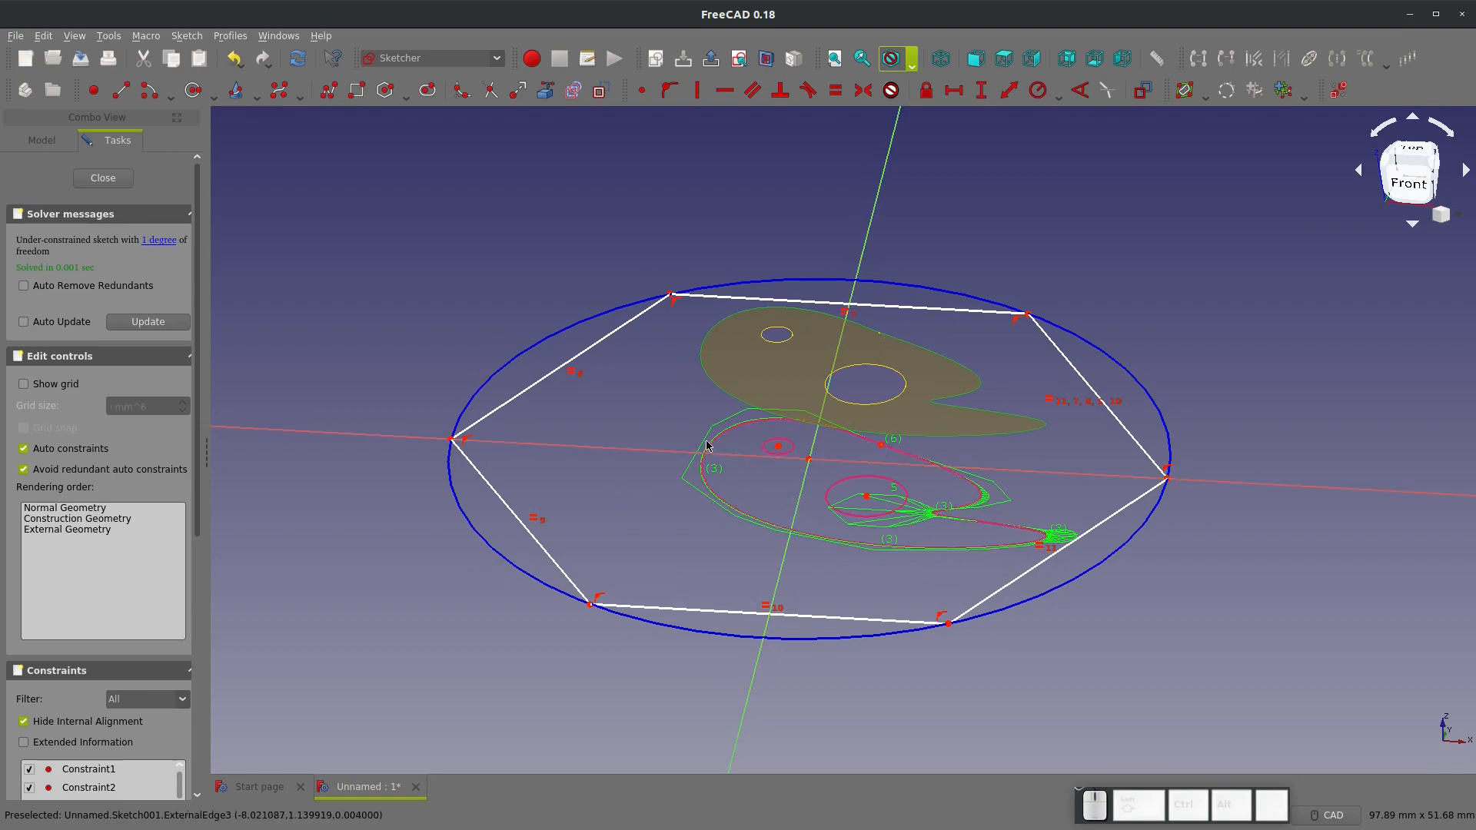
mouse_move(197, 206)
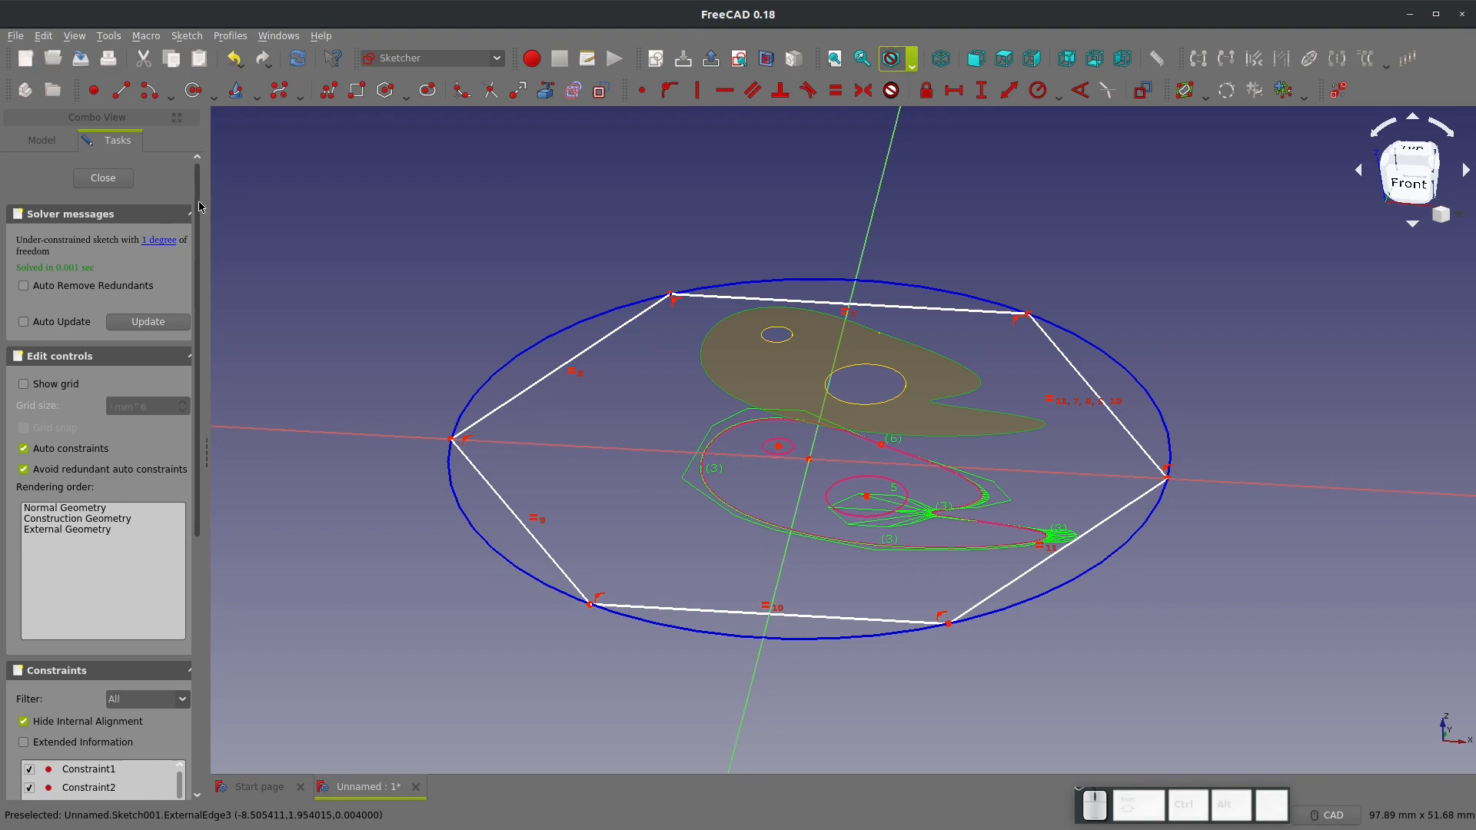